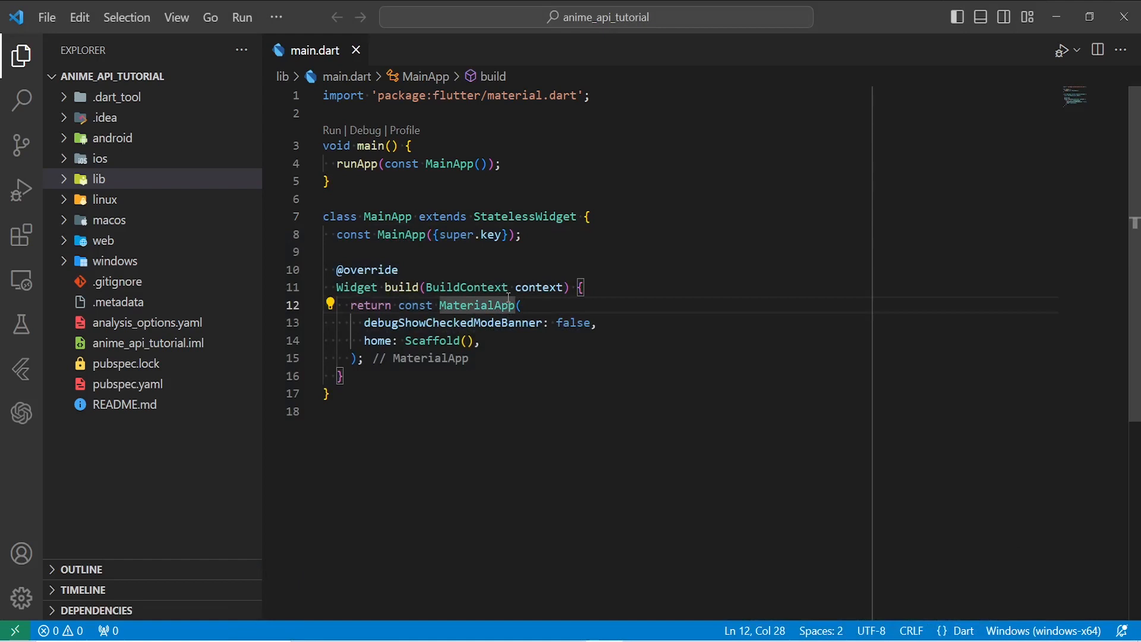
mouse_move(483, 429)
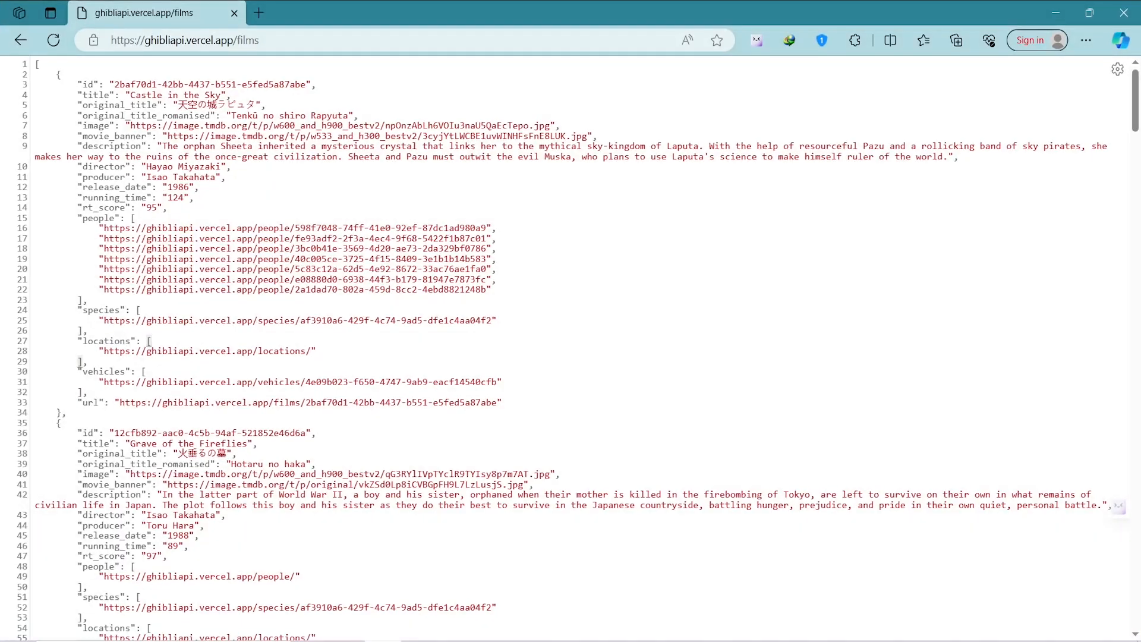
mouse_move(349, 386)
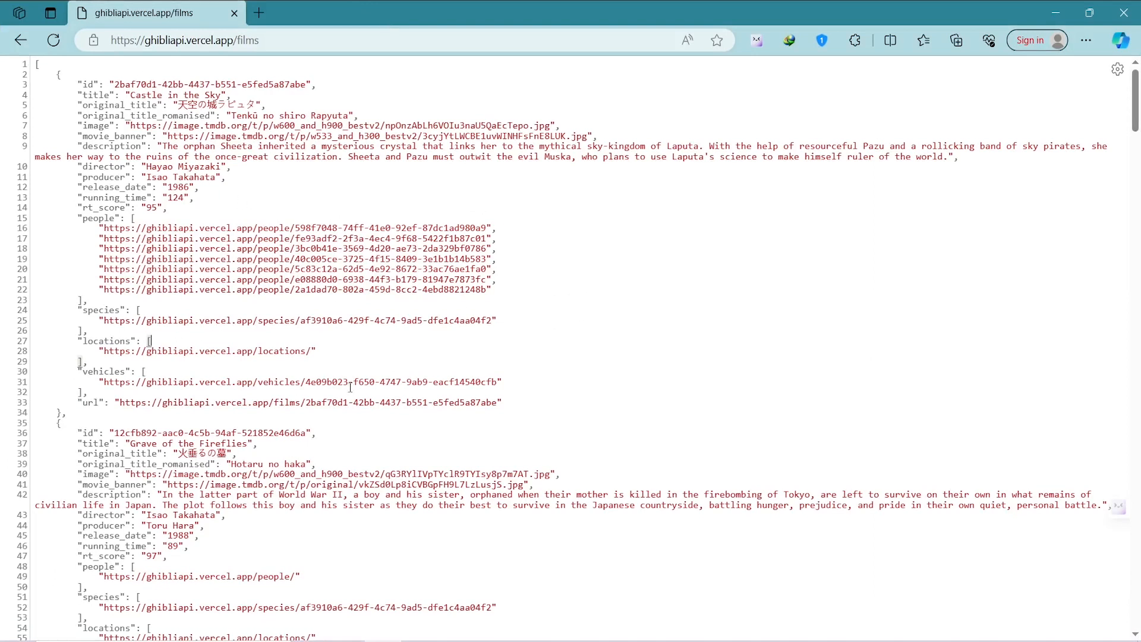
Inspect the first film record, Castle in the Sky, in the Ghibli films JSON in Edge.
click(259, 40)
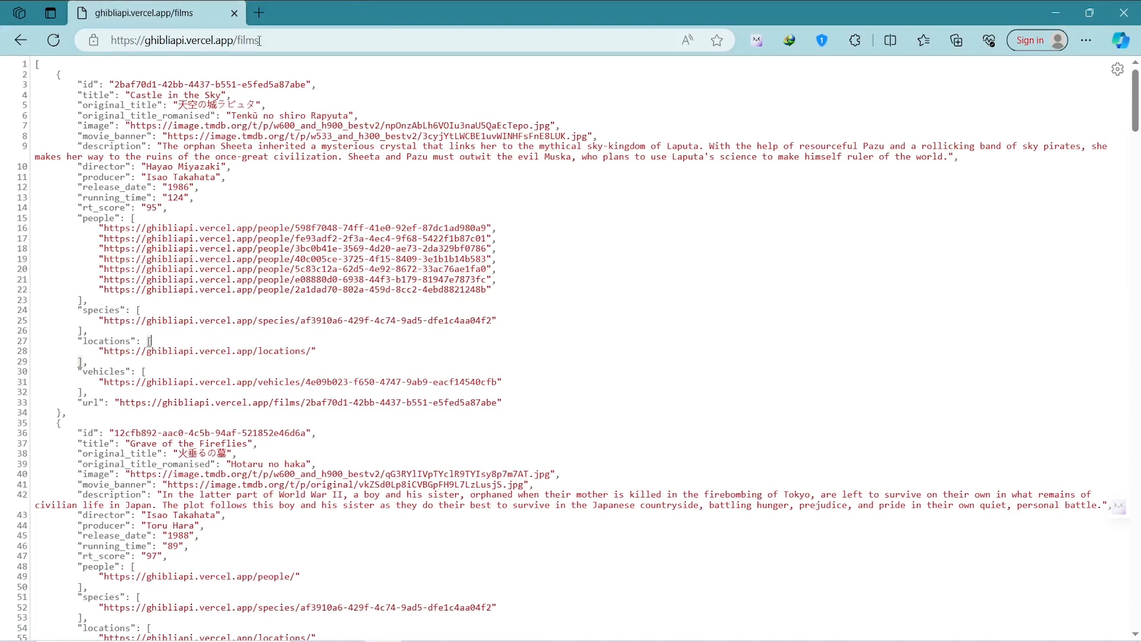
click(186, 40)
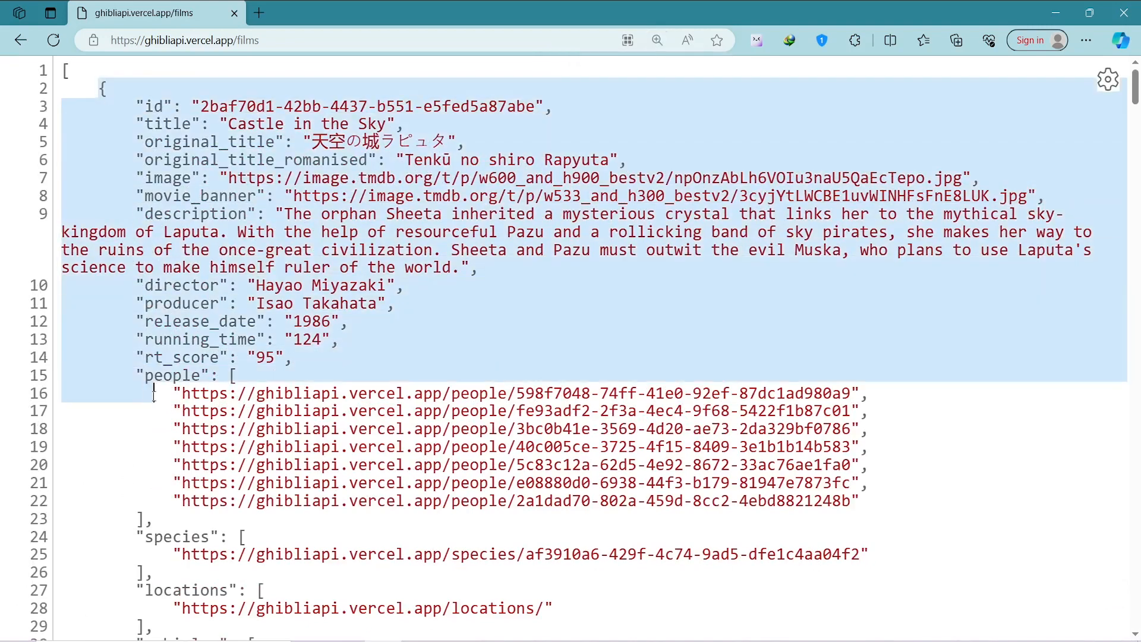
scroll(down, 3)
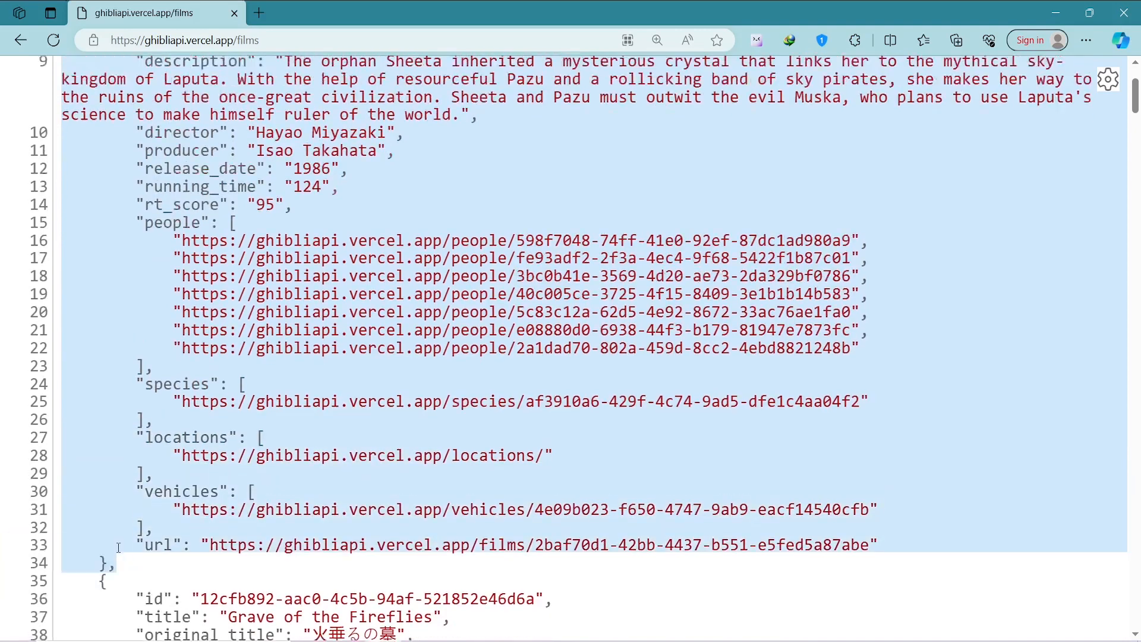
scroll(up, 3)
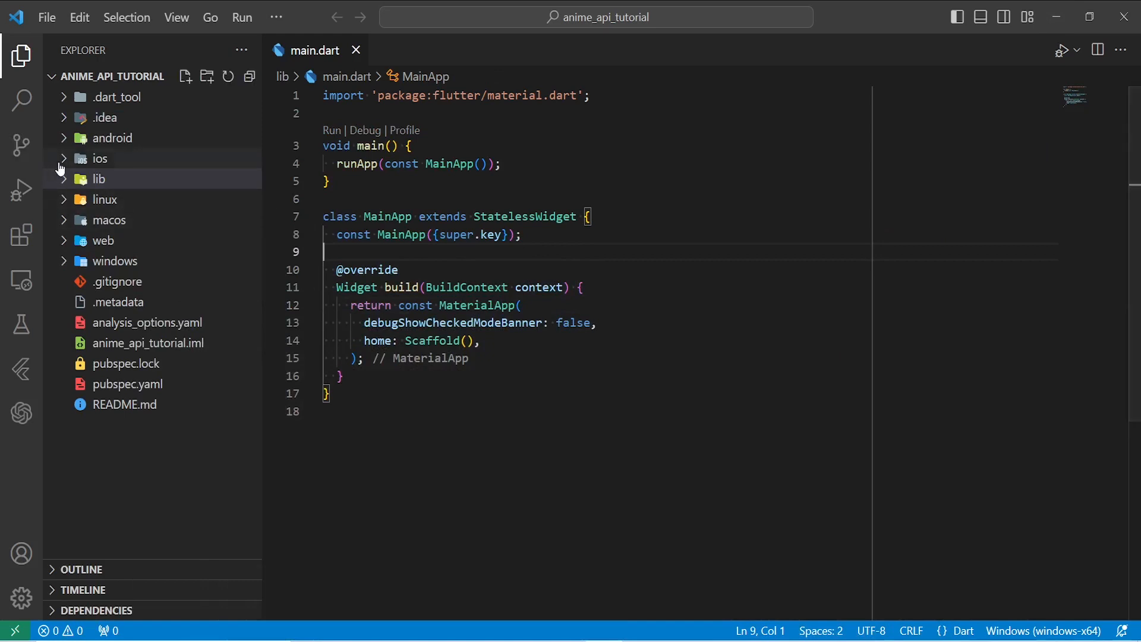
Create lib/models/anime.dart holding the Anime class with film fields, constructor and fromJson factory.
click(185, 75)
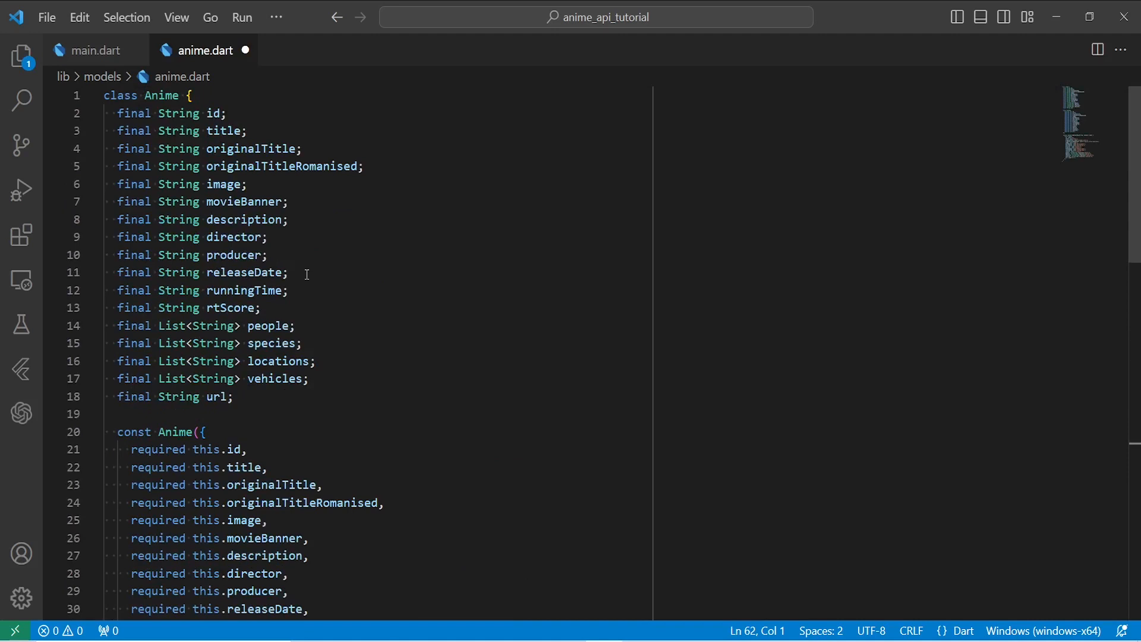
drag(169, 130, 233, 395)
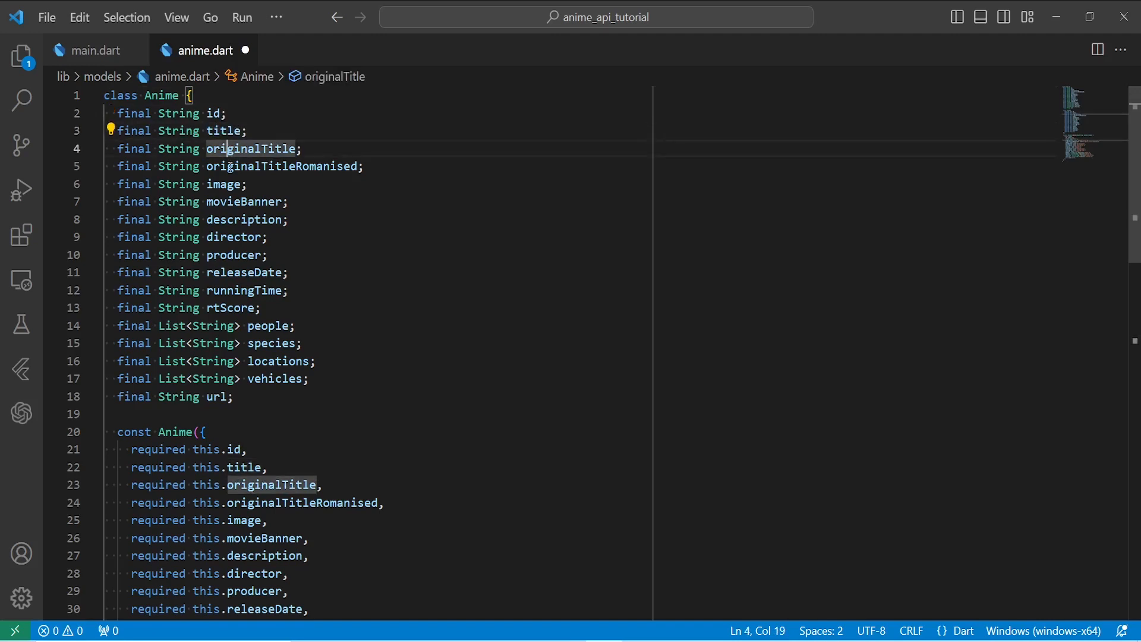
scroll(down, 3)
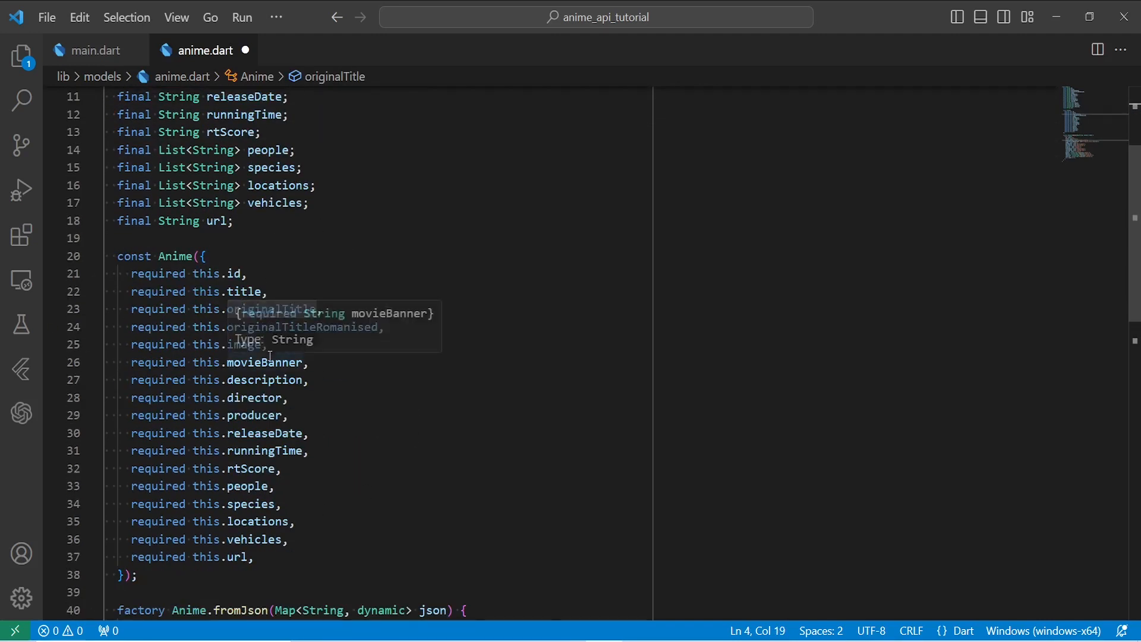
scroll(down, 3)
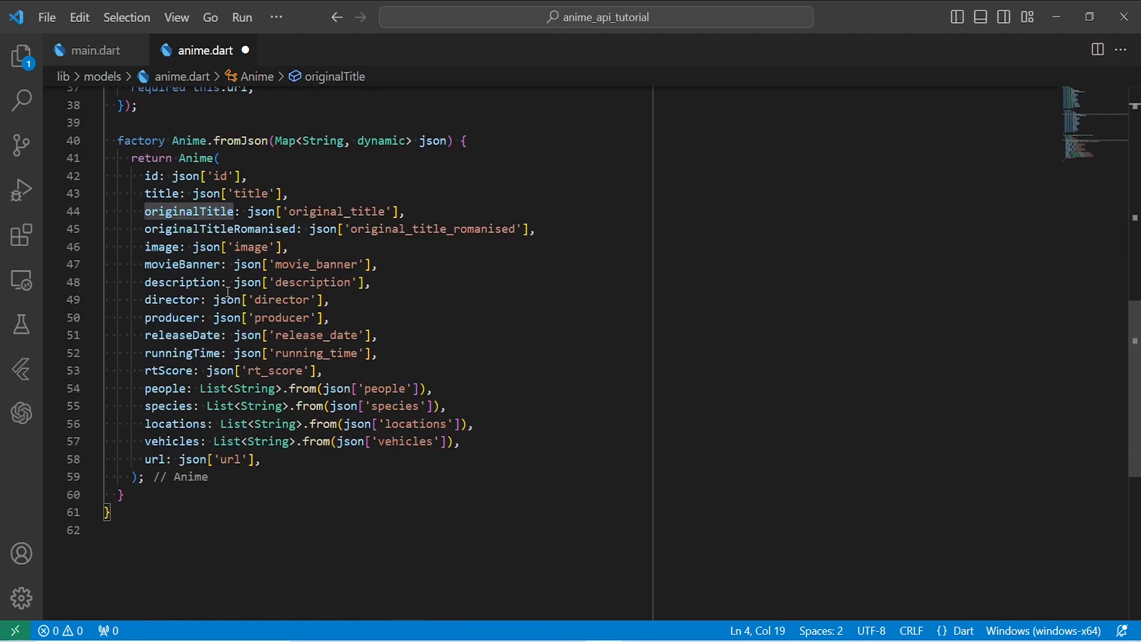
mouse_move(218, 398)
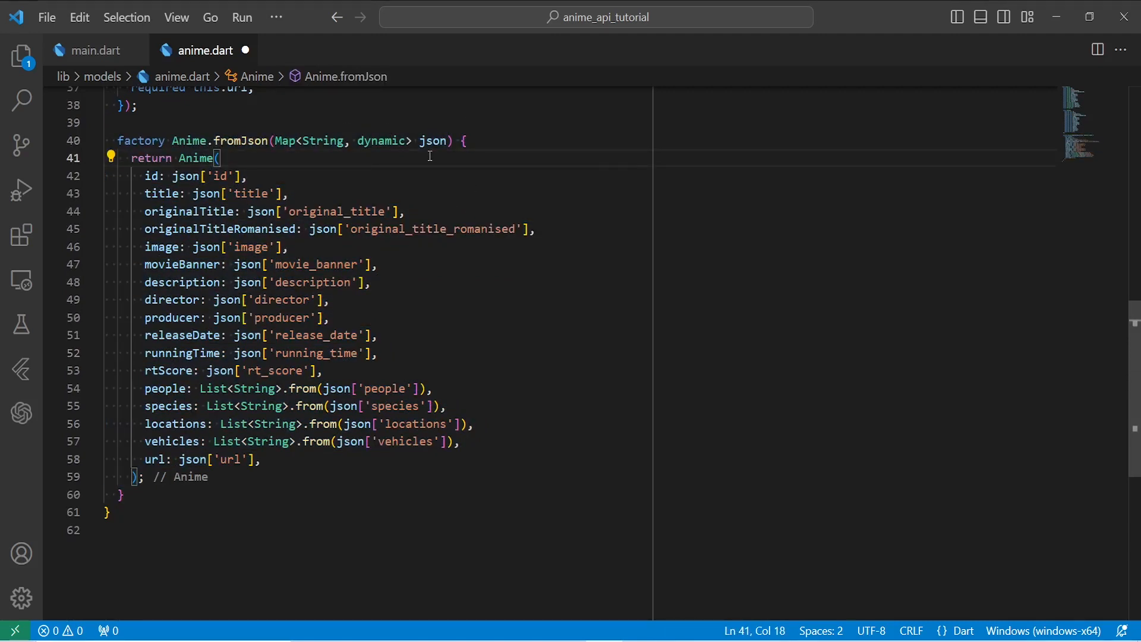
double_click(431, 140)
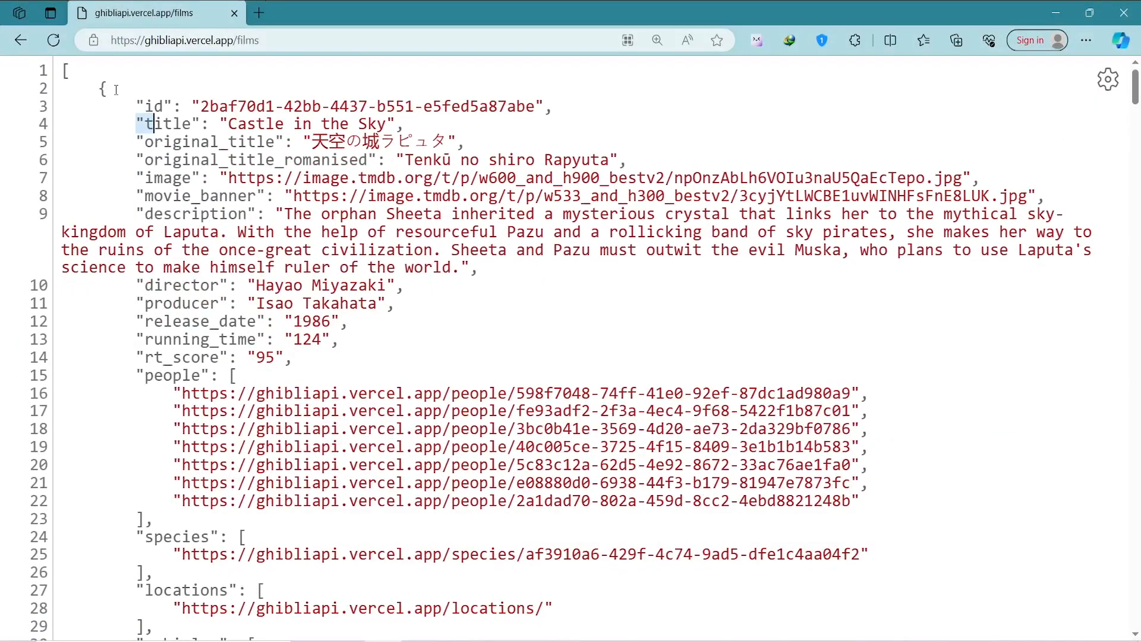
drag(136, 123, 175, 582)
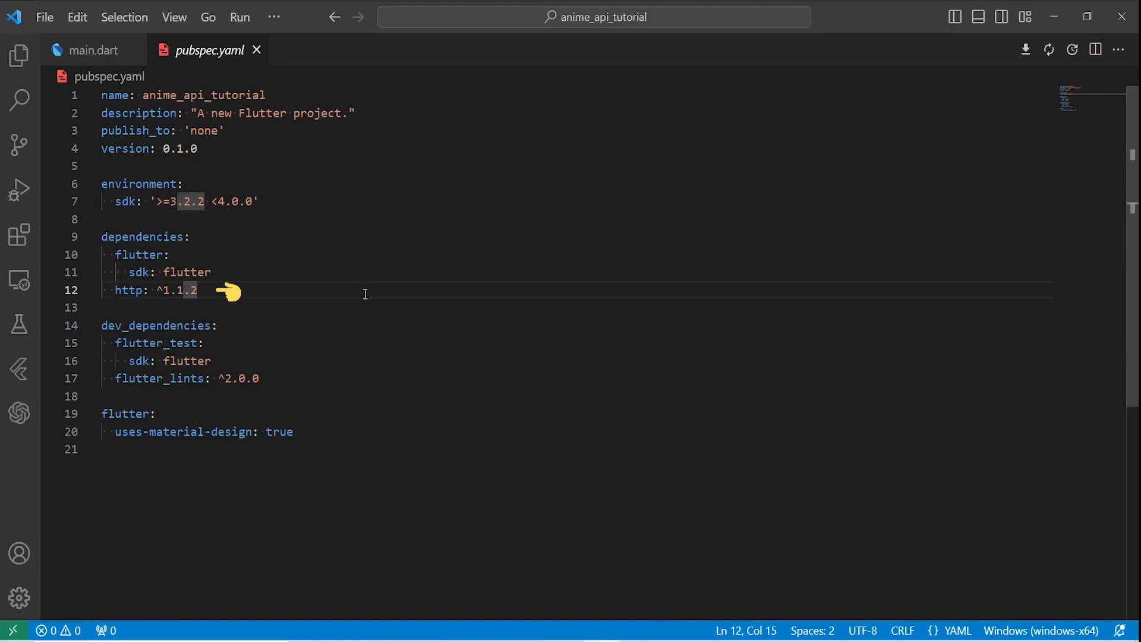
Close pubspec.yaml after confirming the http dependency is listed.
click(95, 50)
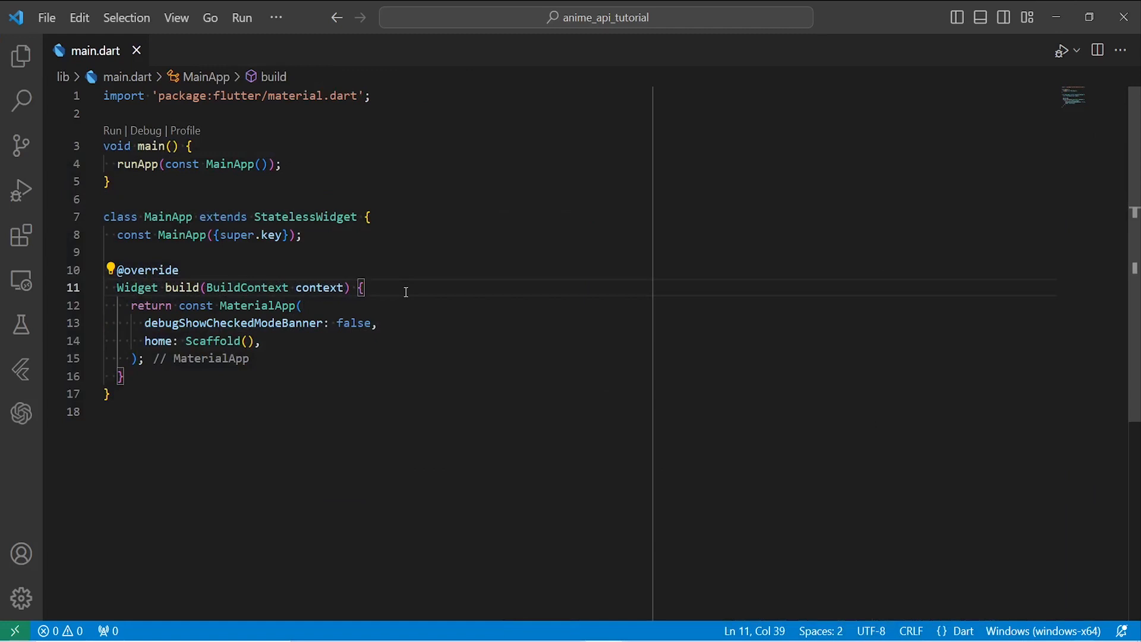
mouse_move(21, 57)
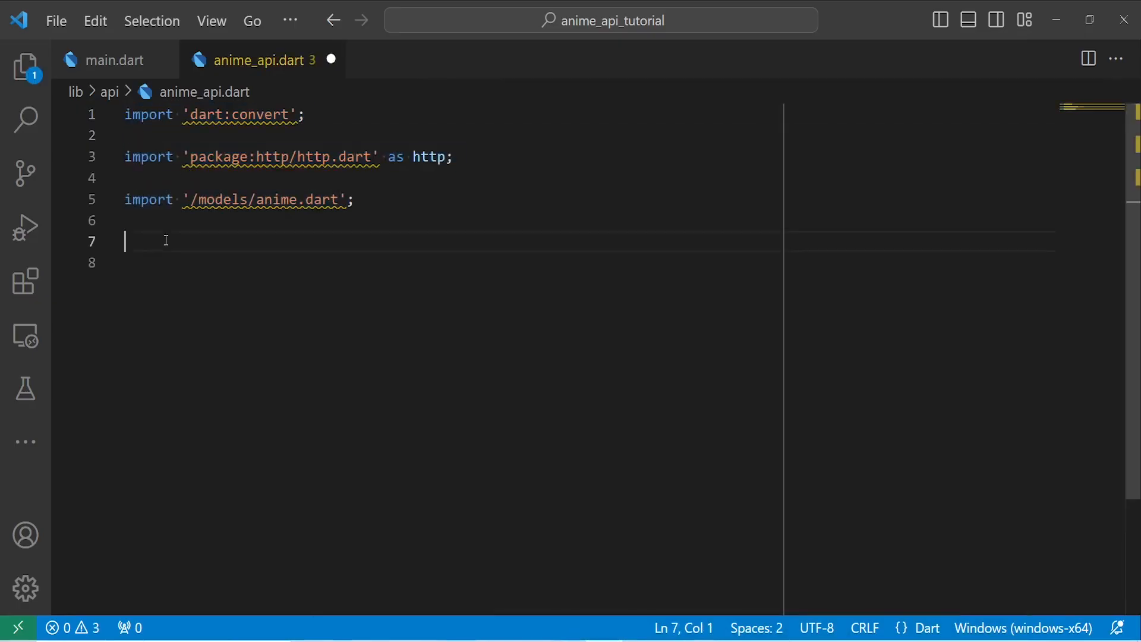
Write AnimeApi.fetchAnimes calling http.get on the films baseUrl and checking statusCode 200.
text(class AnimeApi {)
text(const baseUrl = 'https://ghibliapi.vercel.app/films';)
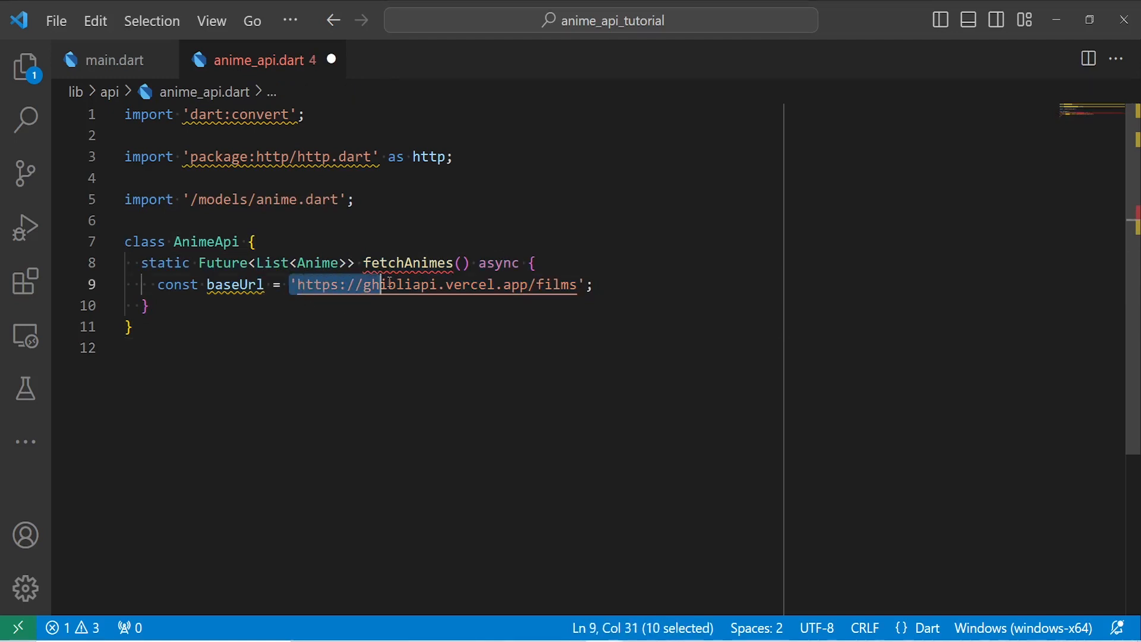
text(final response = await http.get(Uri.parse(baseUrl));)
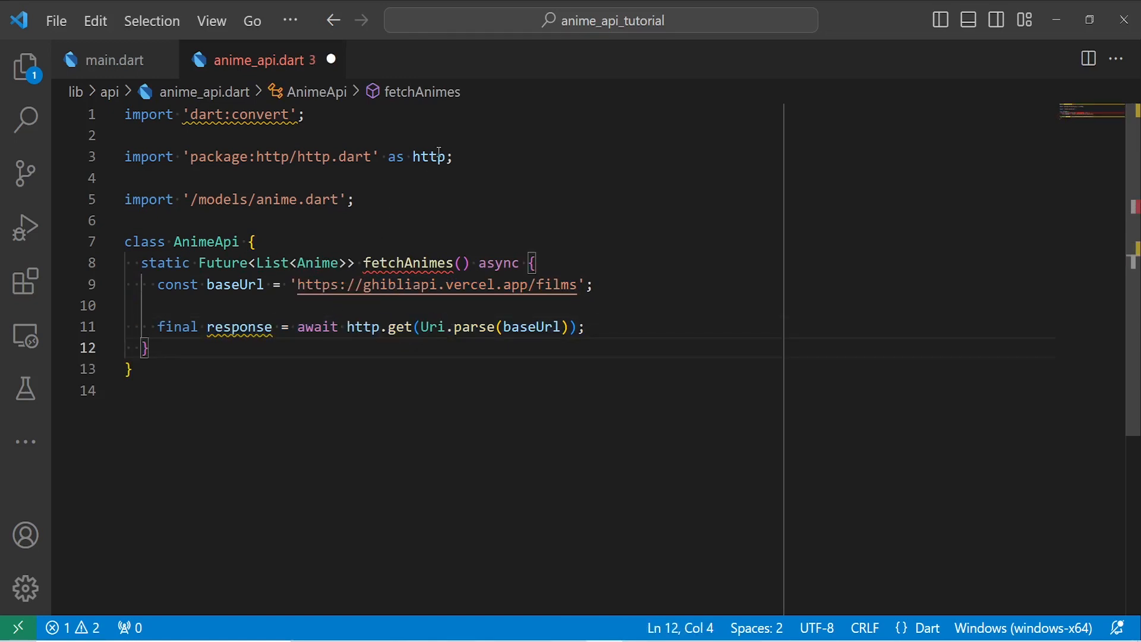
triple_click(288, 156)
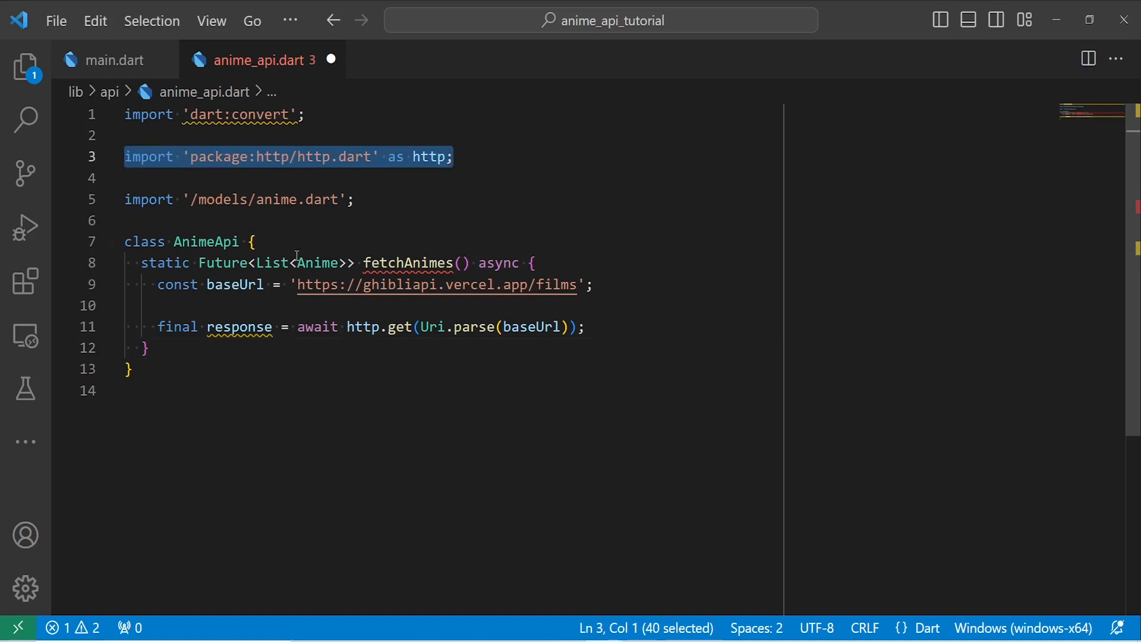
double_click(399, 327)
text(if (response.statusCode == 200) {)
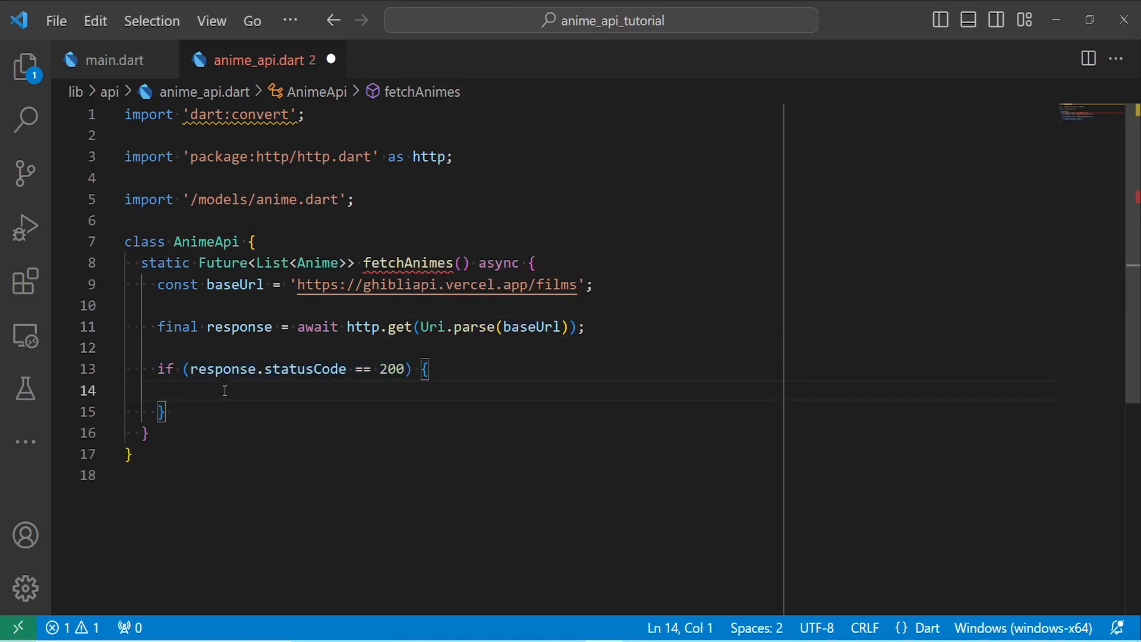
Decode response.body into a data list and begin the List<Anime> animes declaration.
scroll(down, 3)
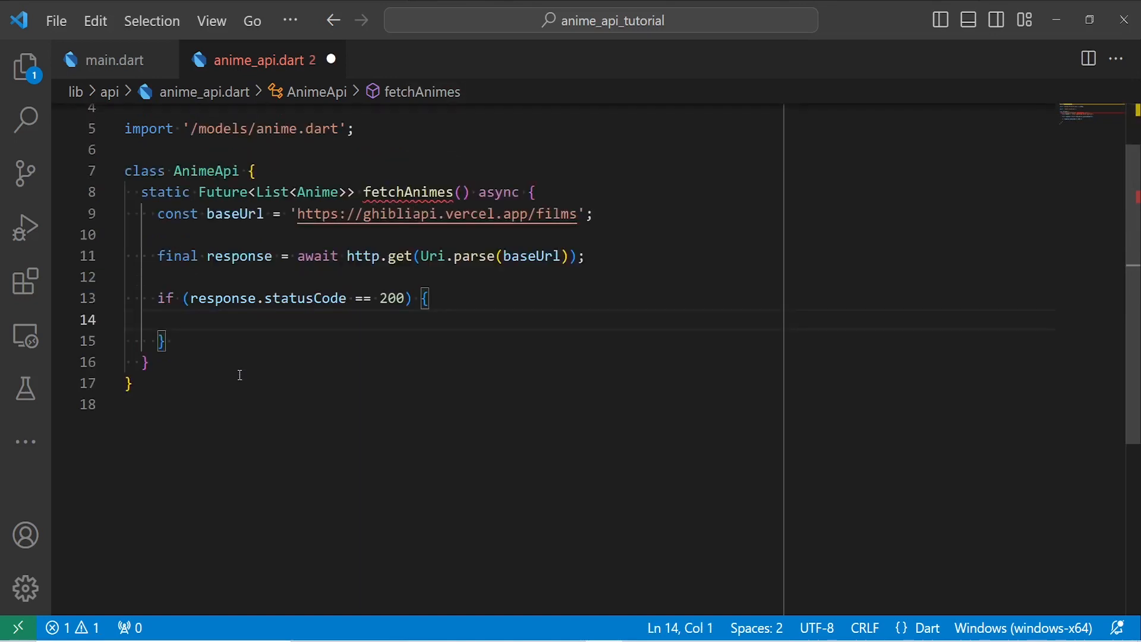
text(List<dynamic> data = jsonDecode(response.body);)
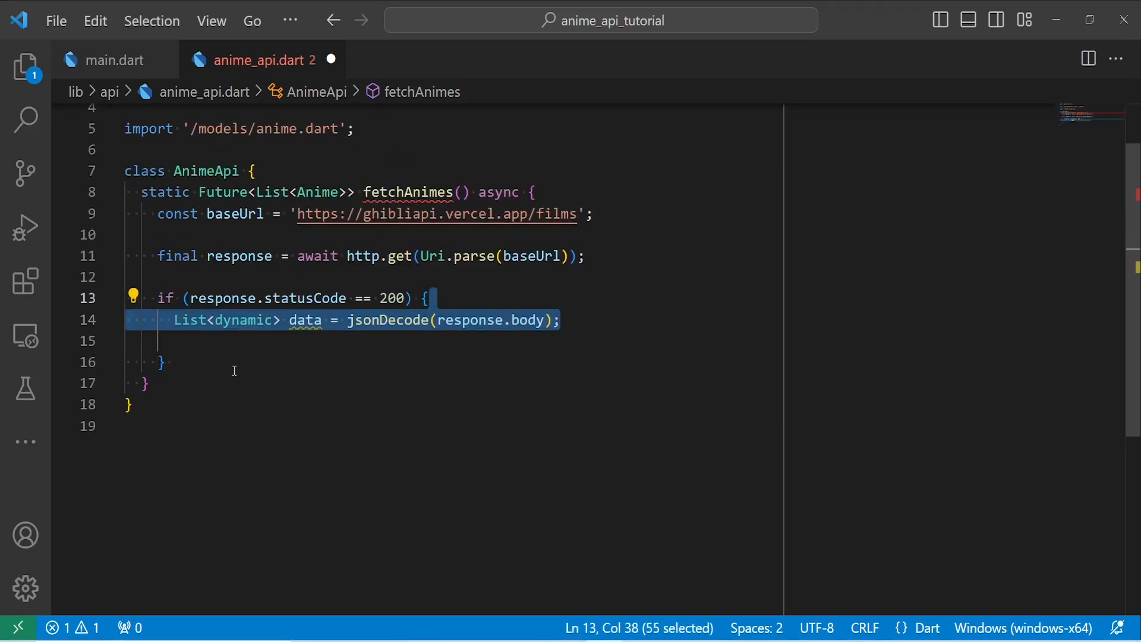
double_click(304, 320)
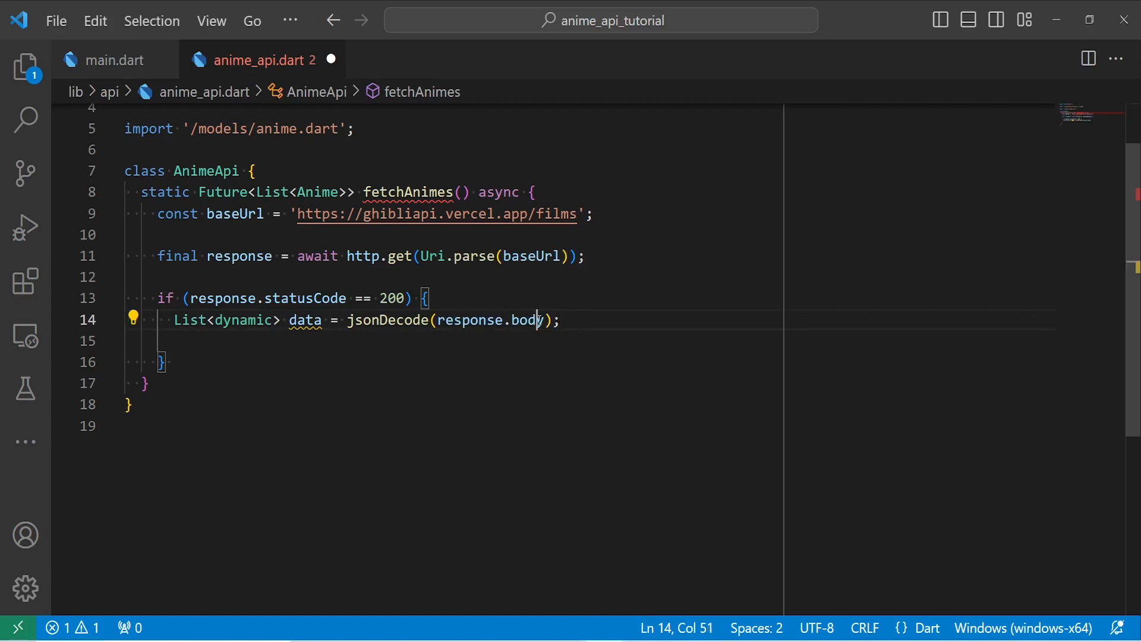
double_click(526, 320)
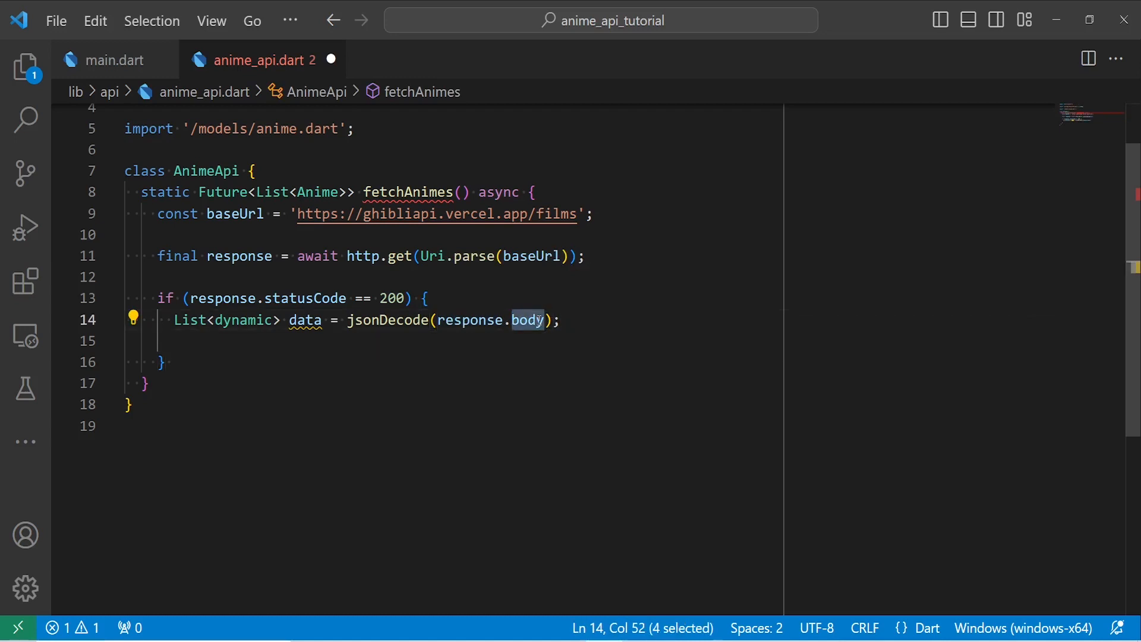
text(List<Anime> animes =)
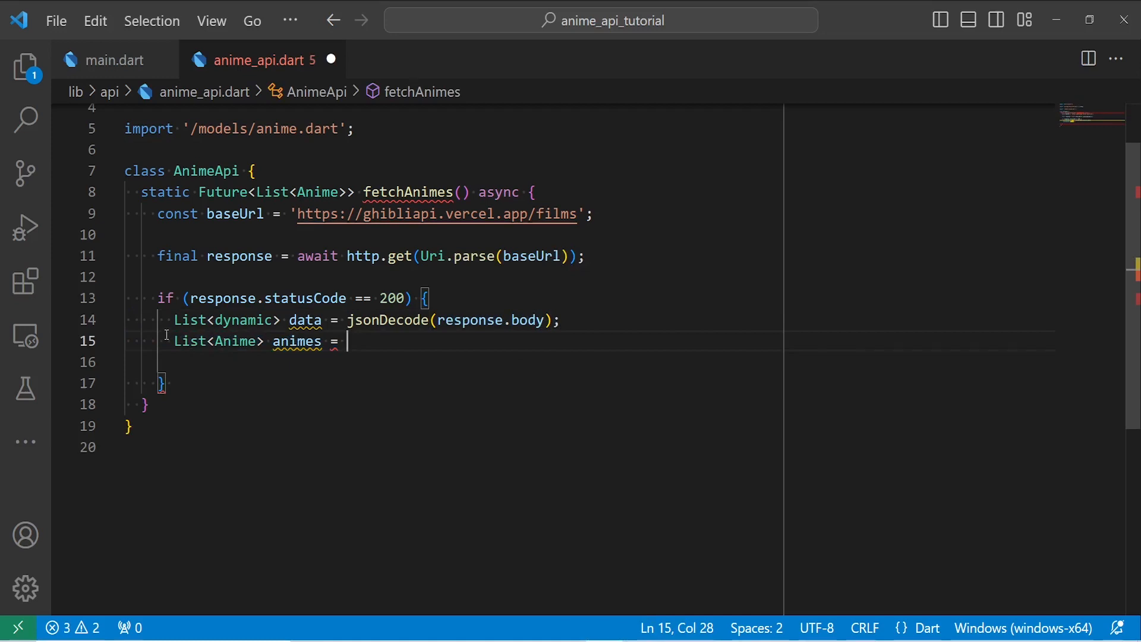
Map the decoded data into Anime objects, return animes, and print errors otherwise.
drag(338, 340, 166, 340)
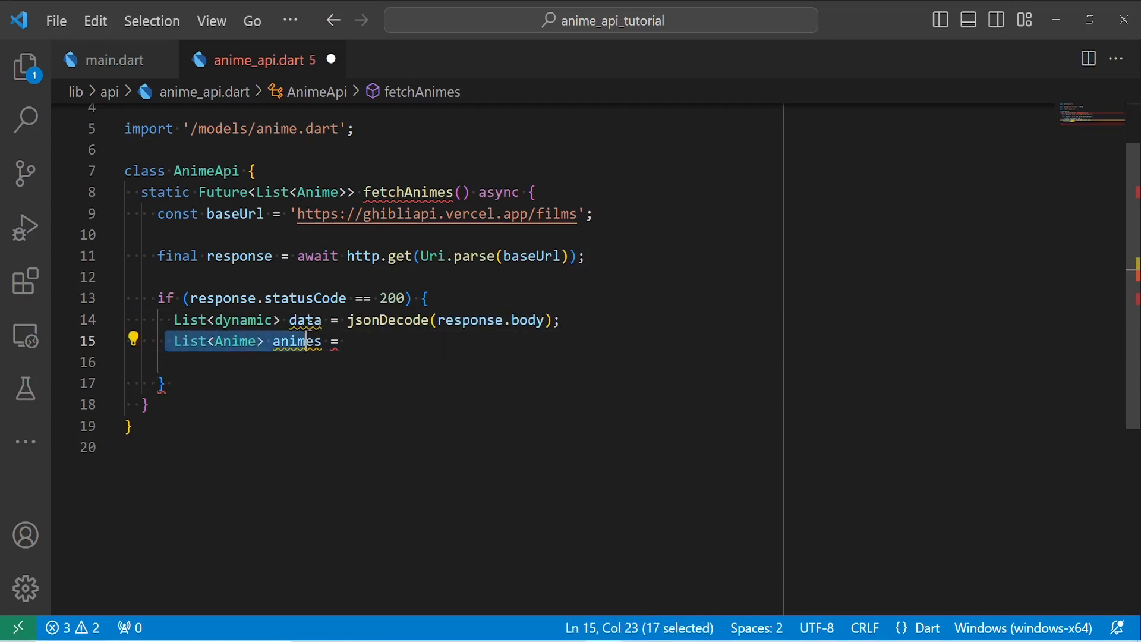
double_click(243, 321)
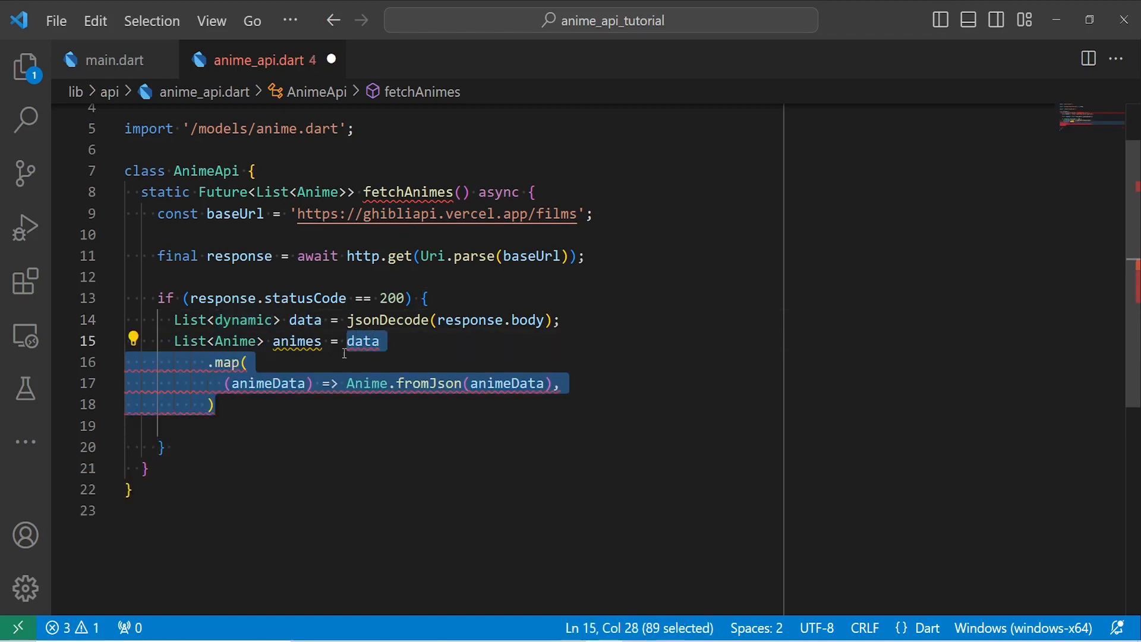
double_click(268, 384)
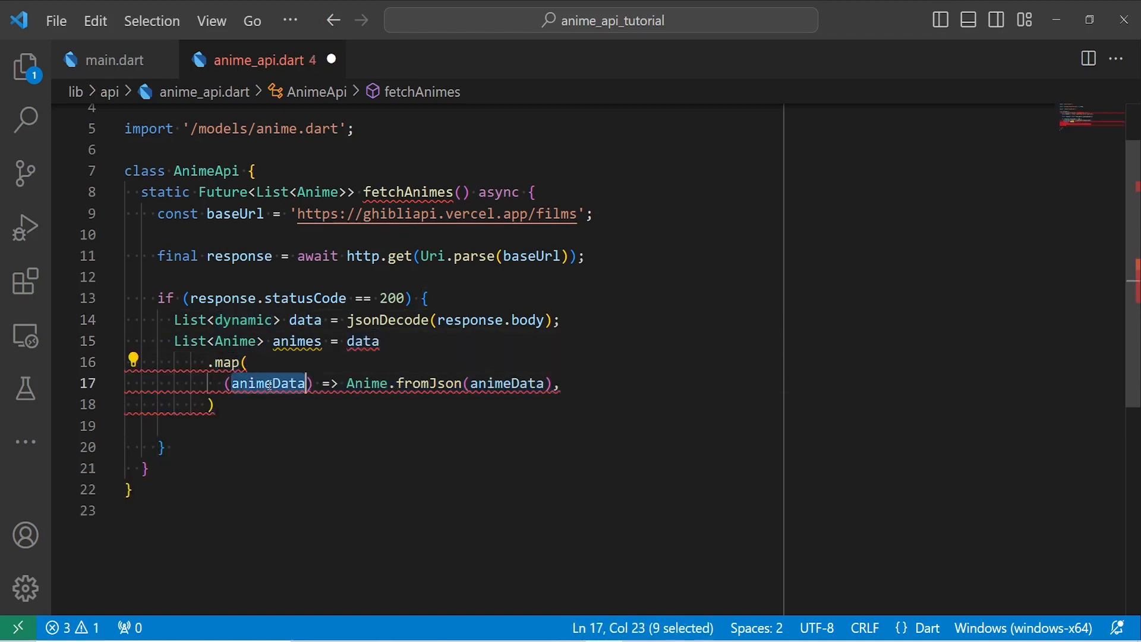
double_click(430, 383)
text(.toList();)
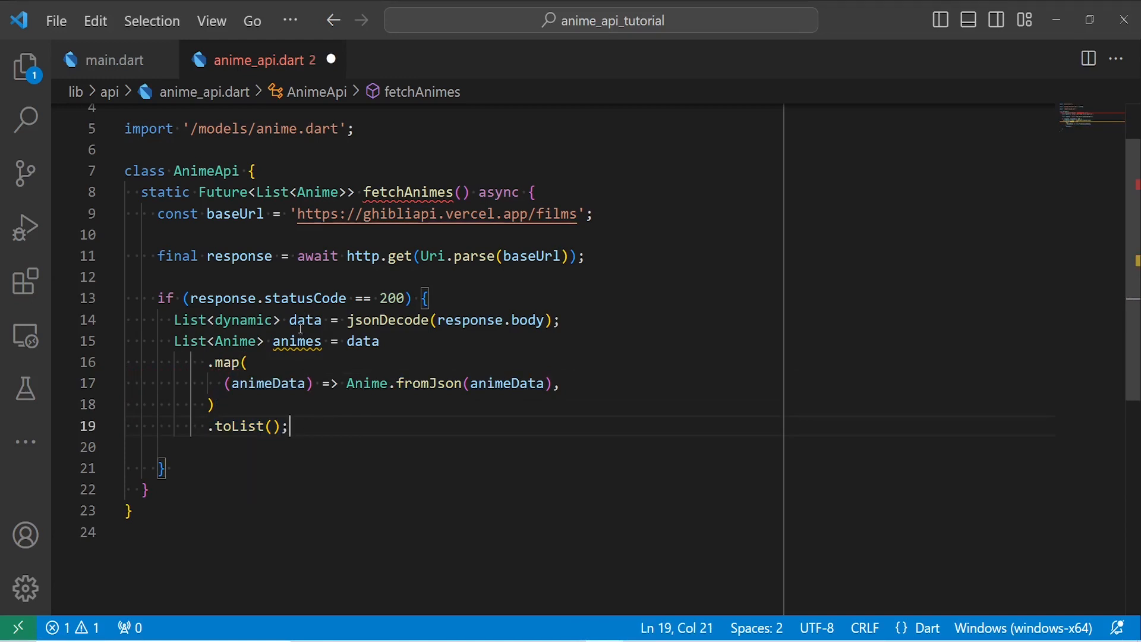
text(return animes;)
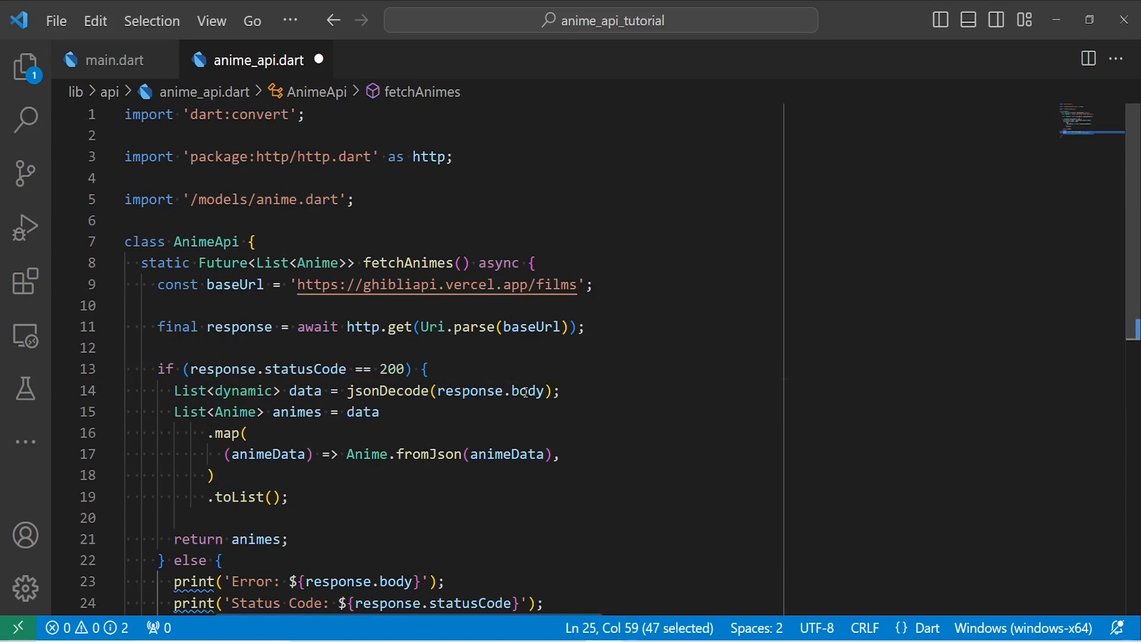
mouse_move(356, 357)
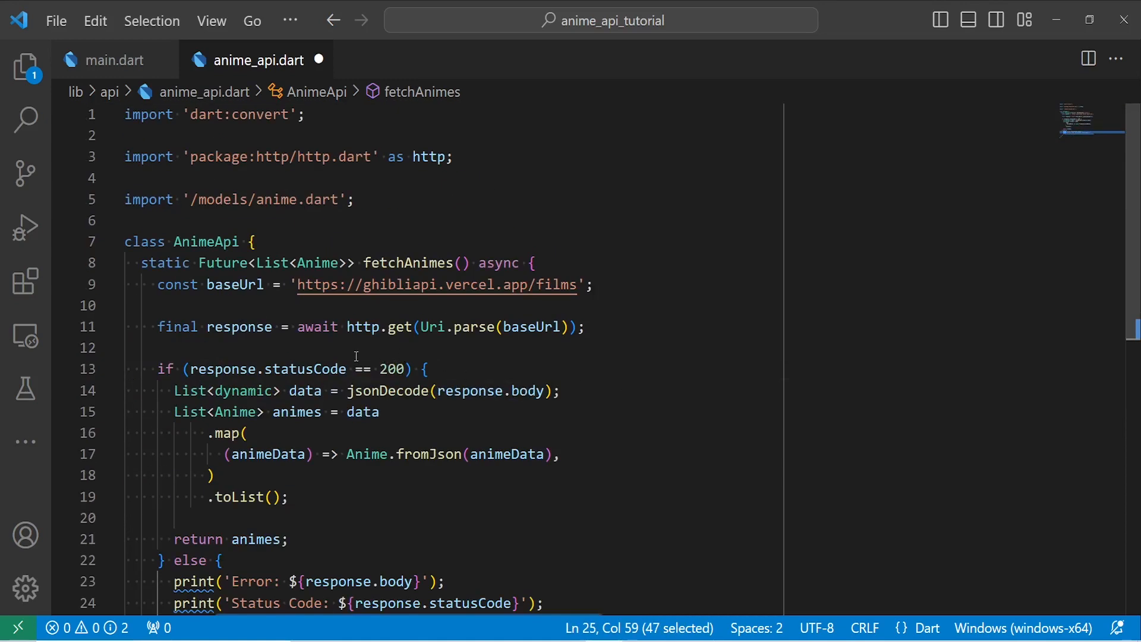
scroll(down, 3)
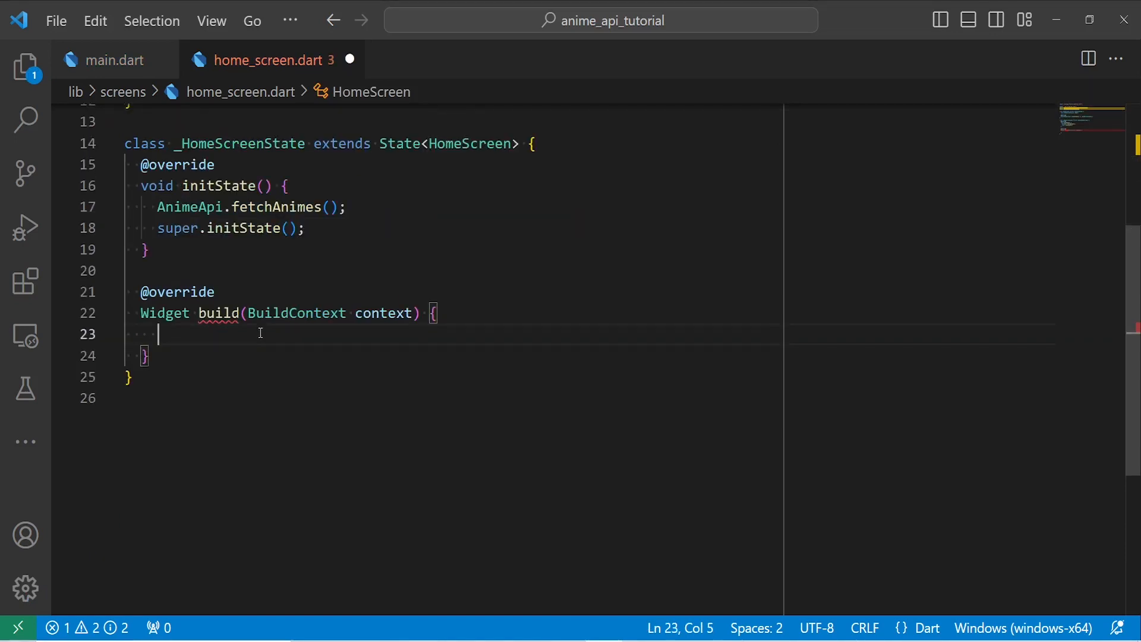
Return a FutureBuilder on AnimeApi.fetchAnimes() that reads snapshot.data into animes when loaded.
text(return FutureBuilder()
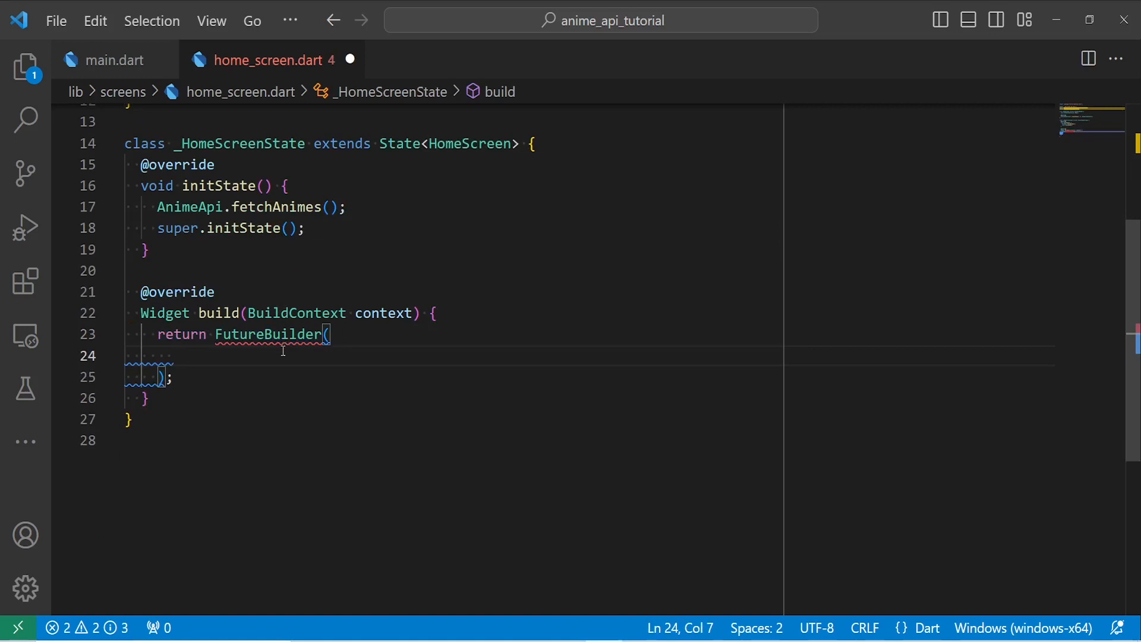
text(future: AnimeApi.fetchAnimes(),)
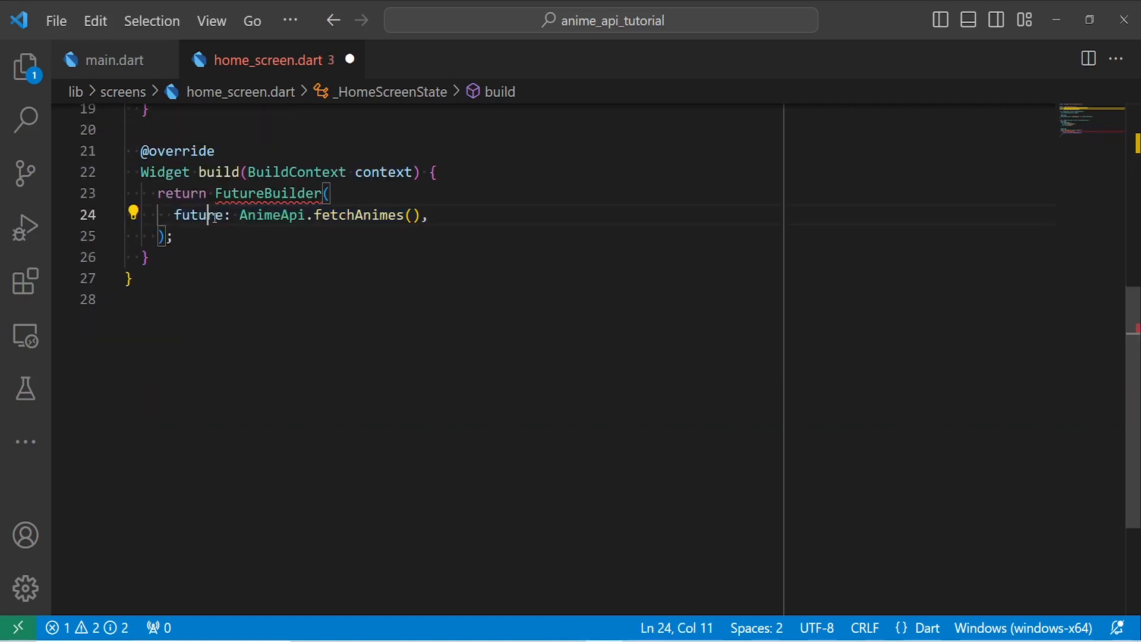
click(433, 215)
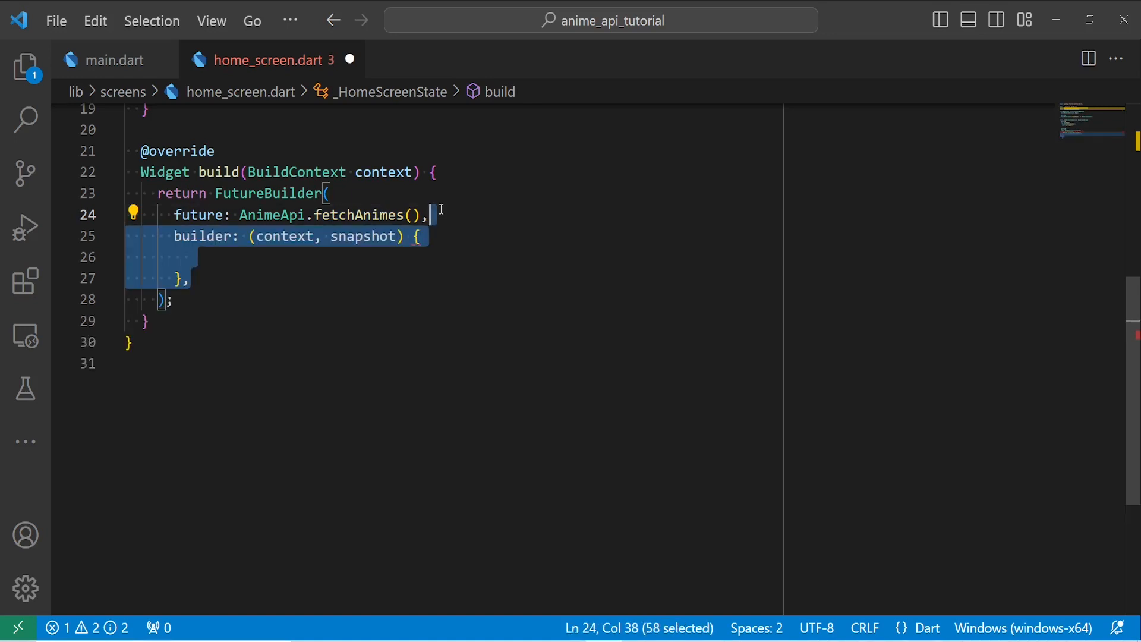
click(279, 236)
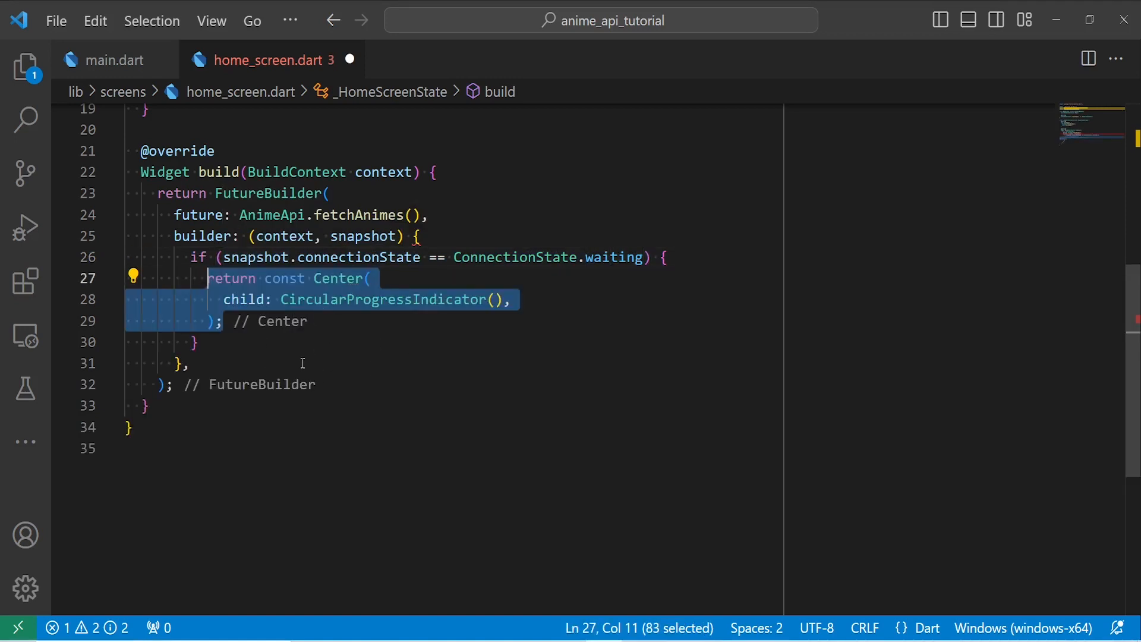
text(if (snapshot.data != null) {)
text(snapshot.error.toString(),)
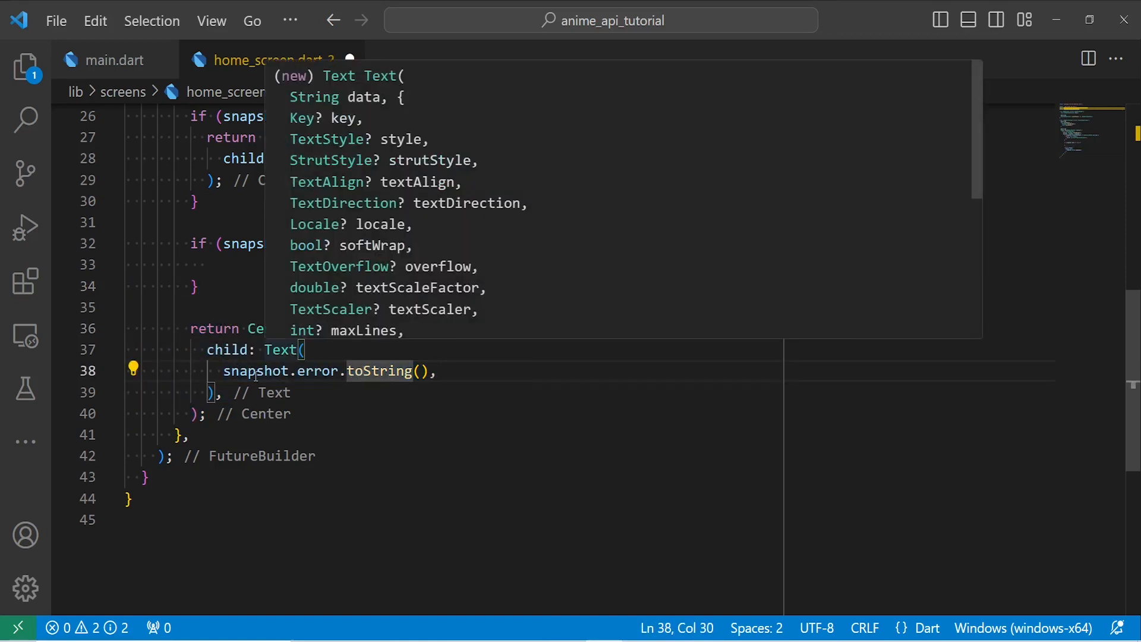
double_click(317, 370)
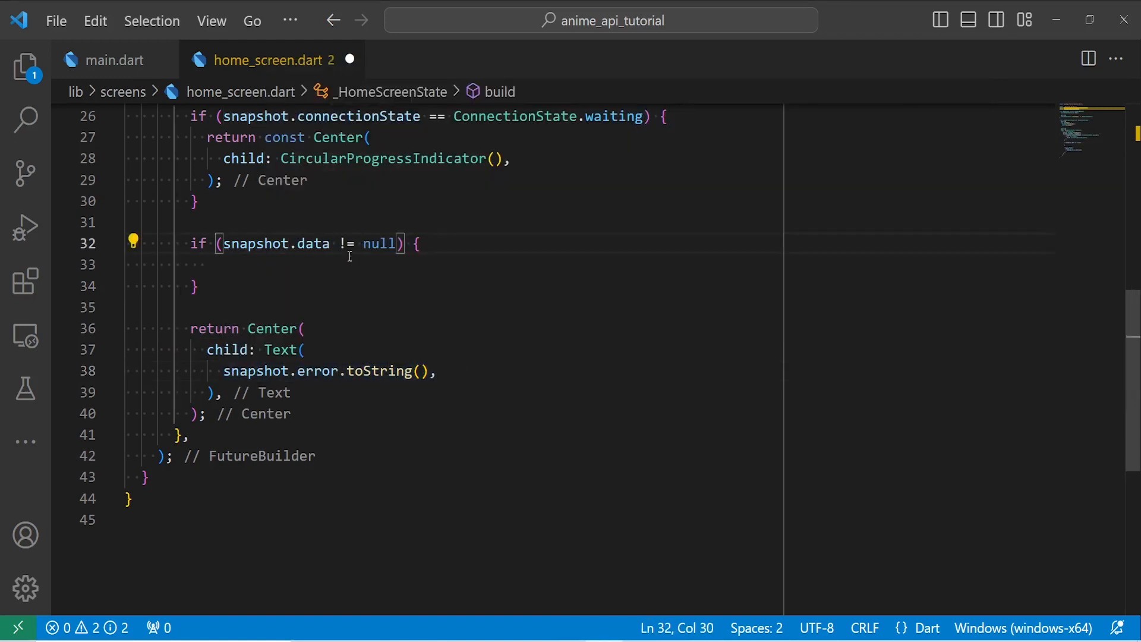
text(final animes = snapshot.data!;)
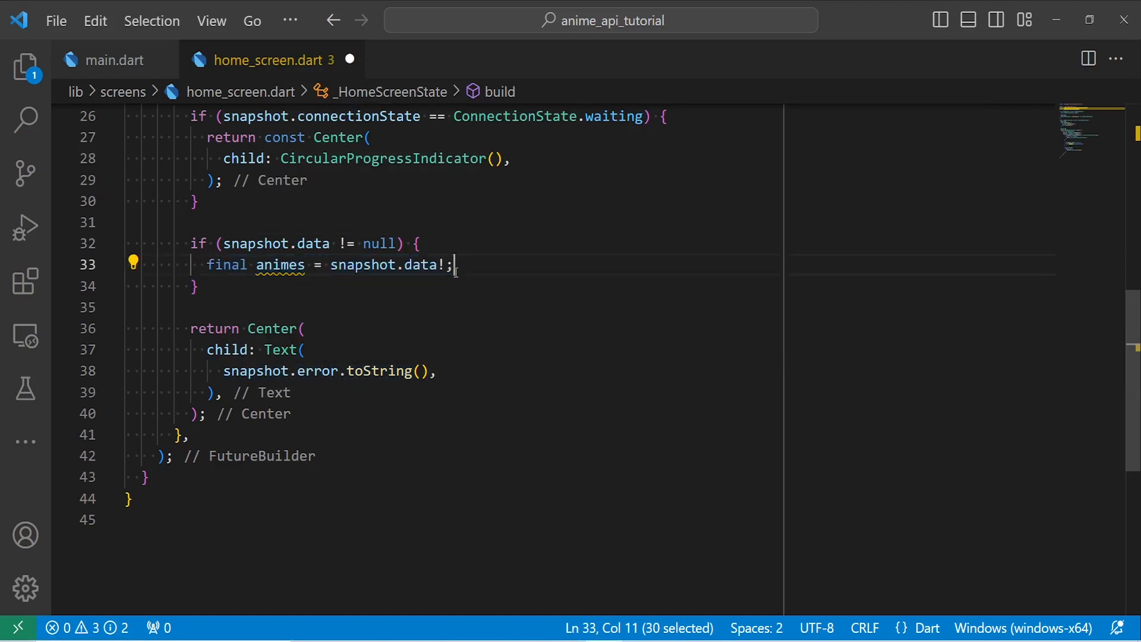
mouse_move(280, 264)
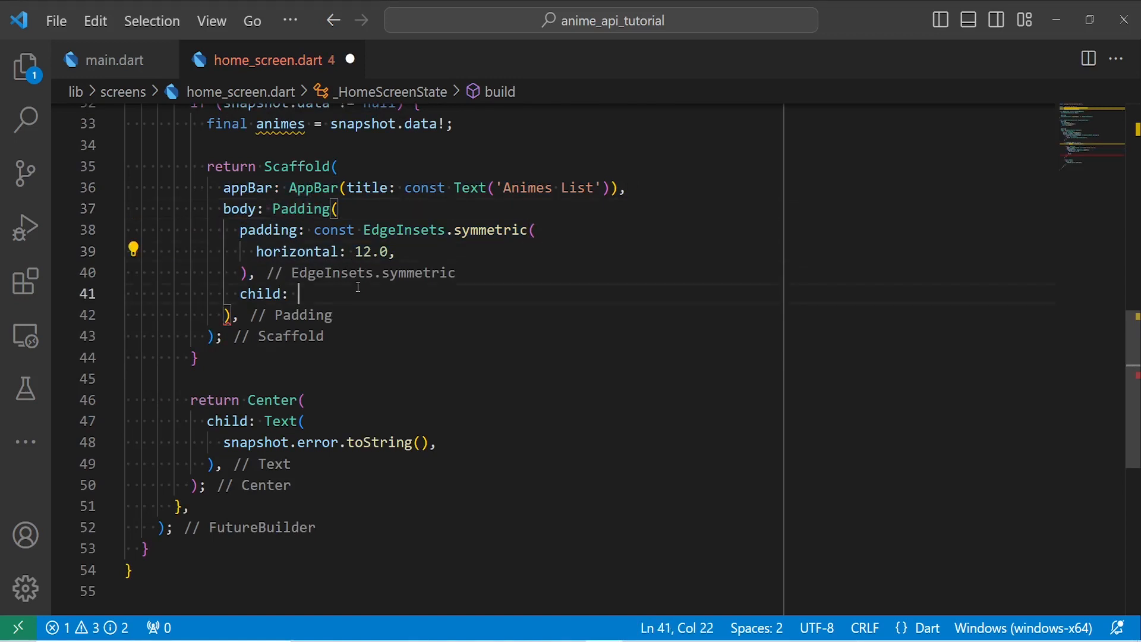
Build a ListView.builder over animes, each item a GestureDetector wrapping AnimeTile(anime: anime).
text(ListView.builder()
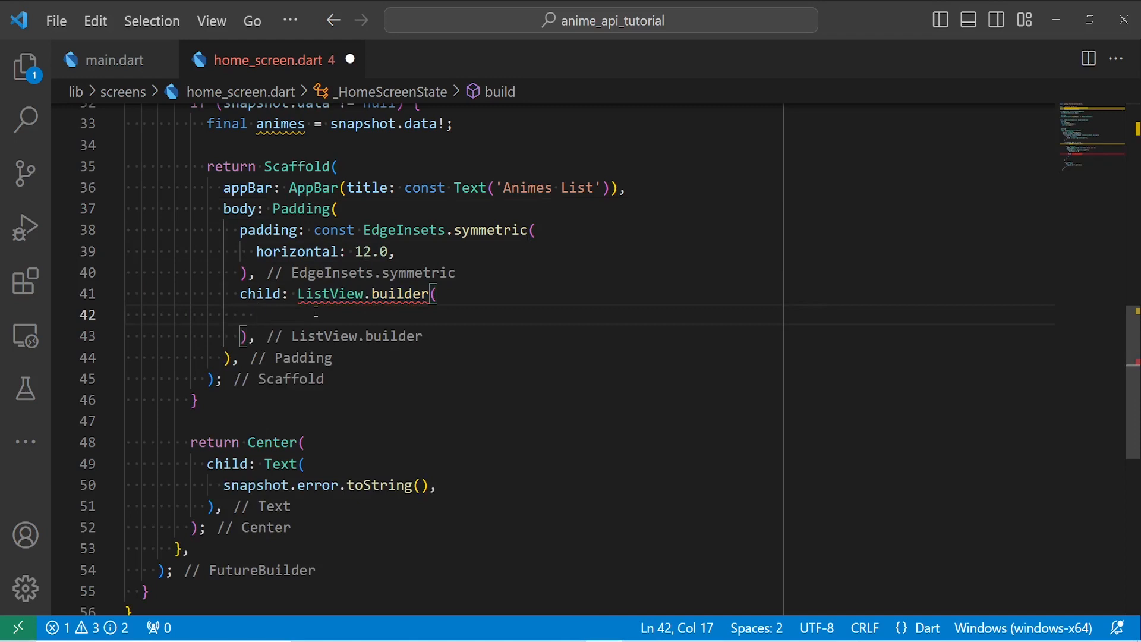
text(itemCount: animes.length,)
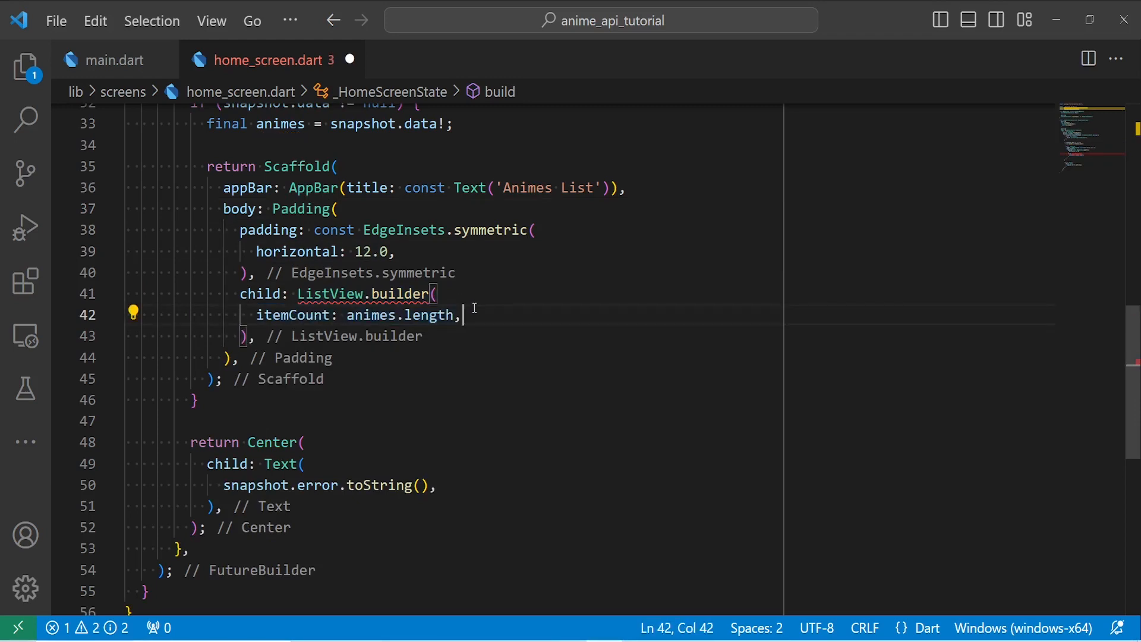
text(itemBuilder: (context, index) {)
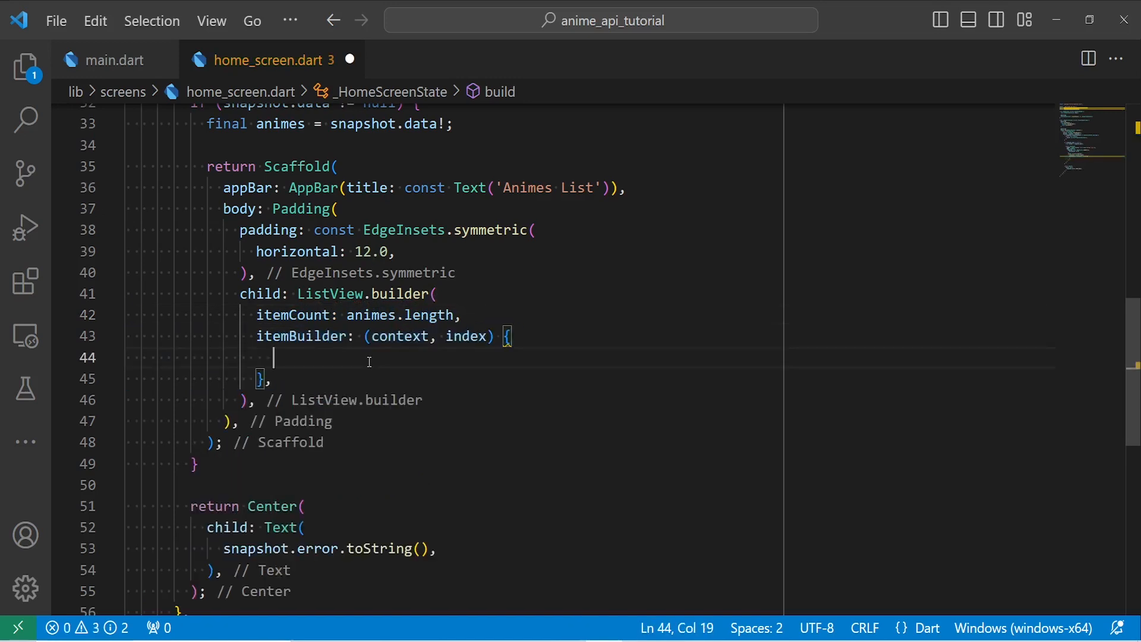
text(final anime = animes.elementAt(index);)
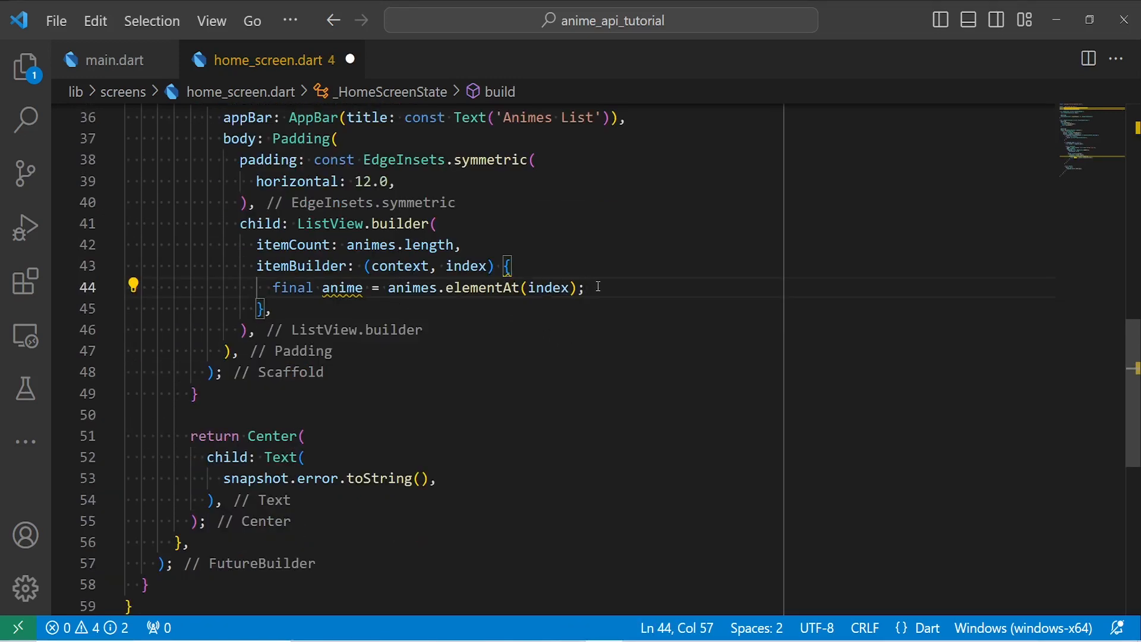
text(return GestureDetector()
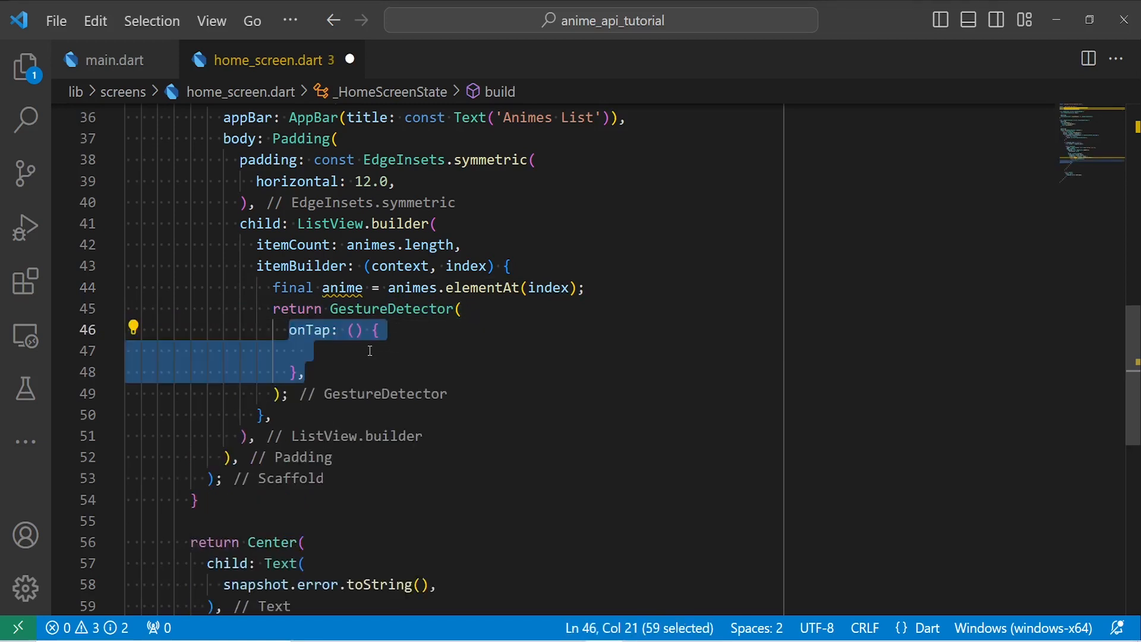
text(child: AnimeTile(anime: anime),)
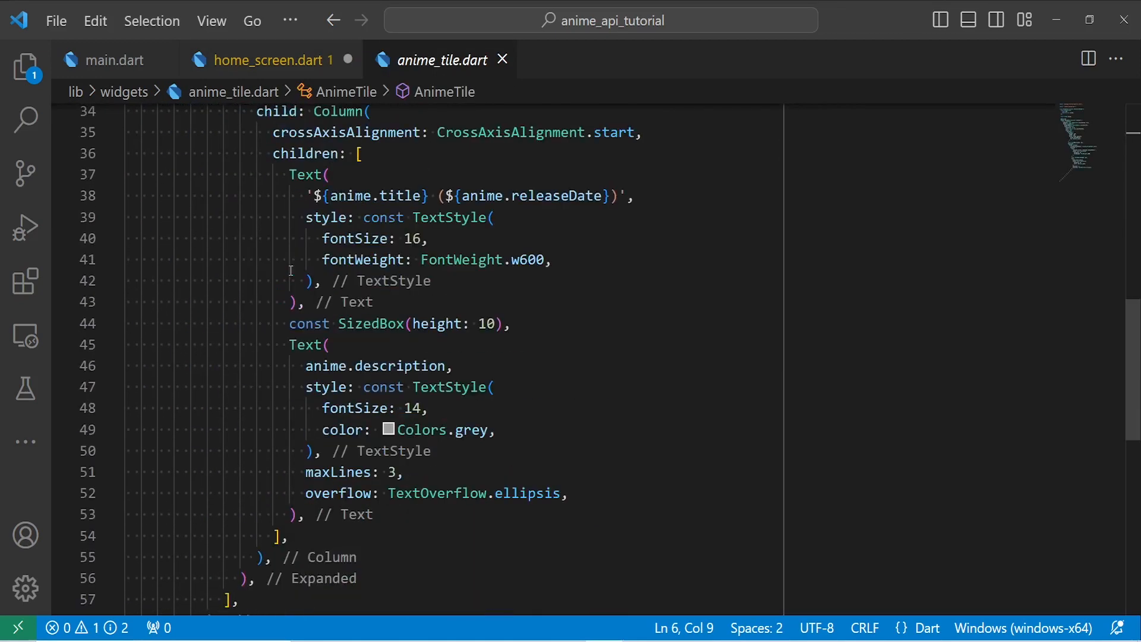
Push AnimeDetailScreen for the tapped film in onTap and open its definition.
scroll(up, 3)
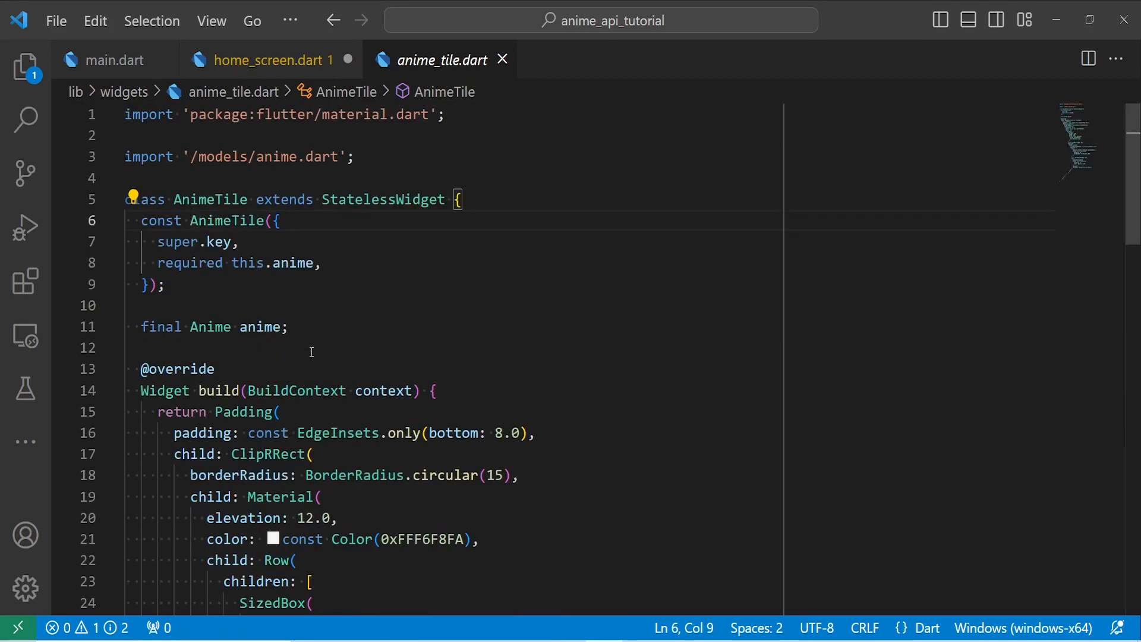
click(269, 60)
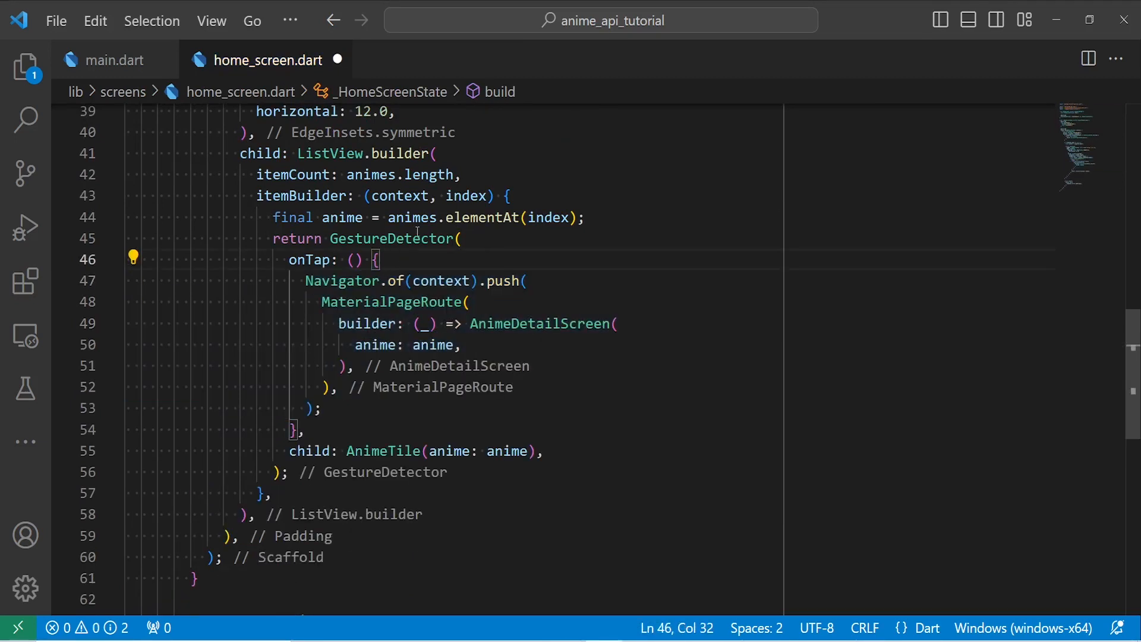
click(541, 323)
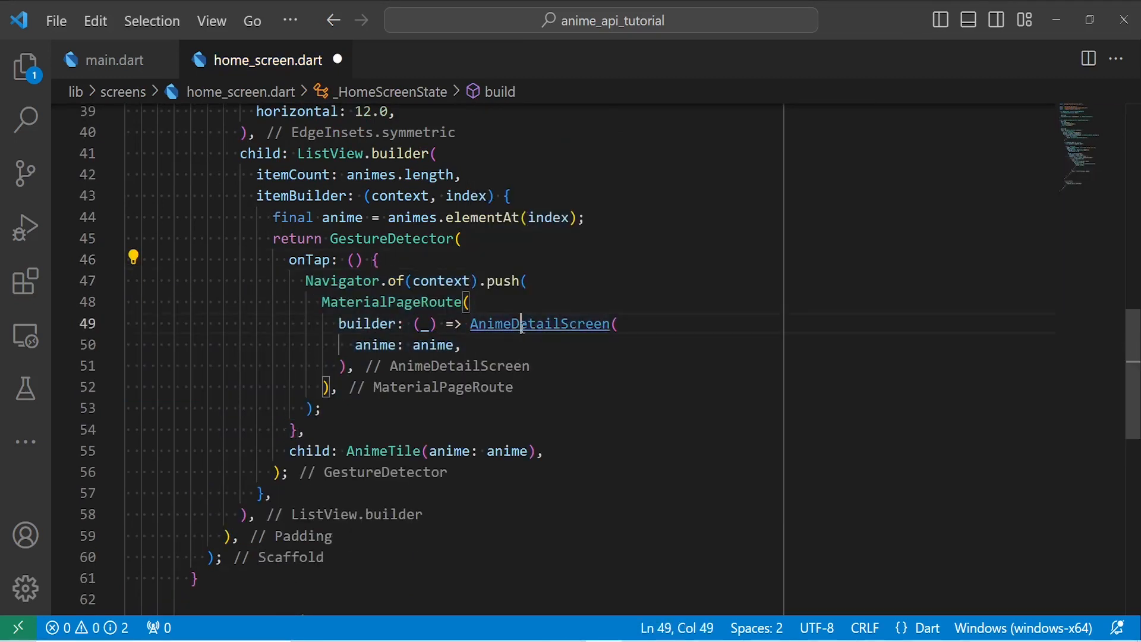
click(541, 324)
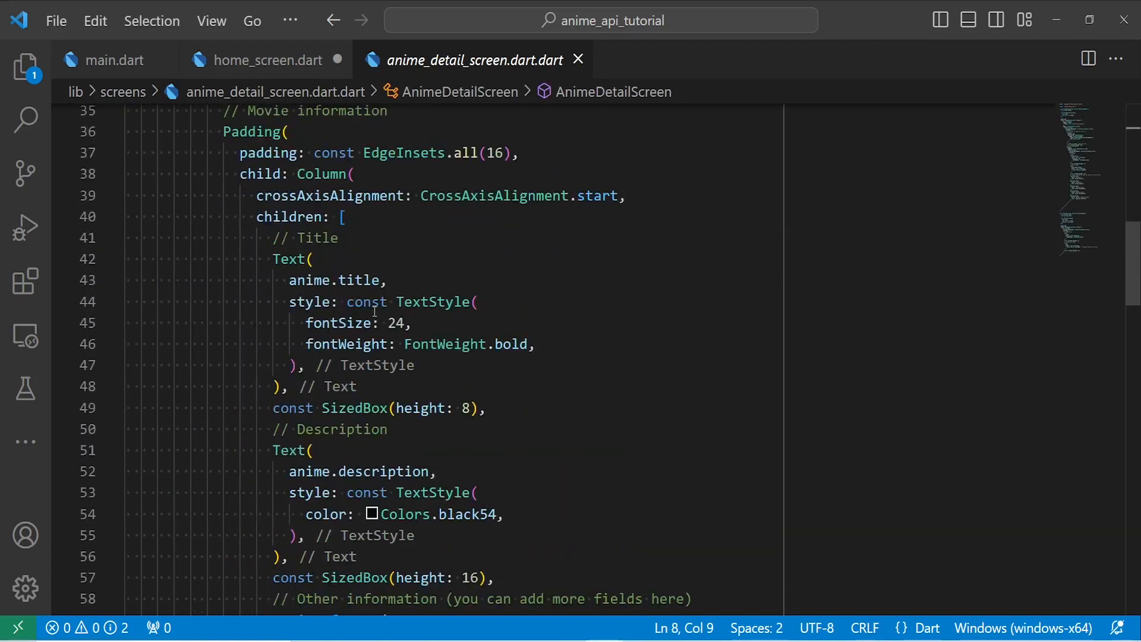
scroll(down, 3)
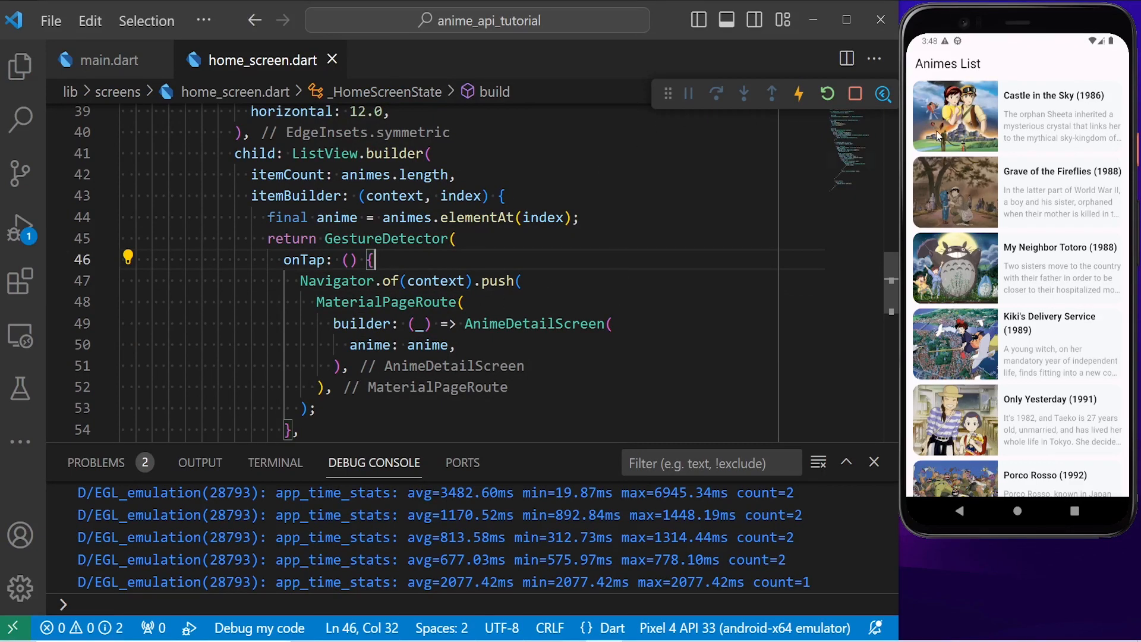
Scroll the Animes List in the emulator, open Castle in the Sky, and review anime_detail_screen.dart.
scroll(down, 3)
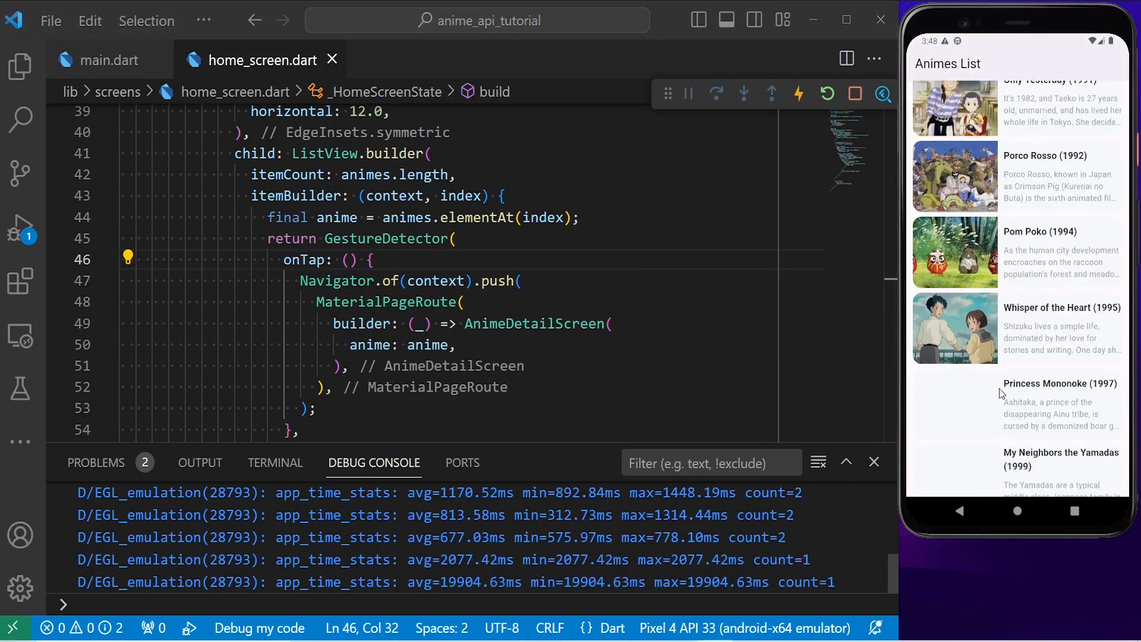
scroll(down, 3)
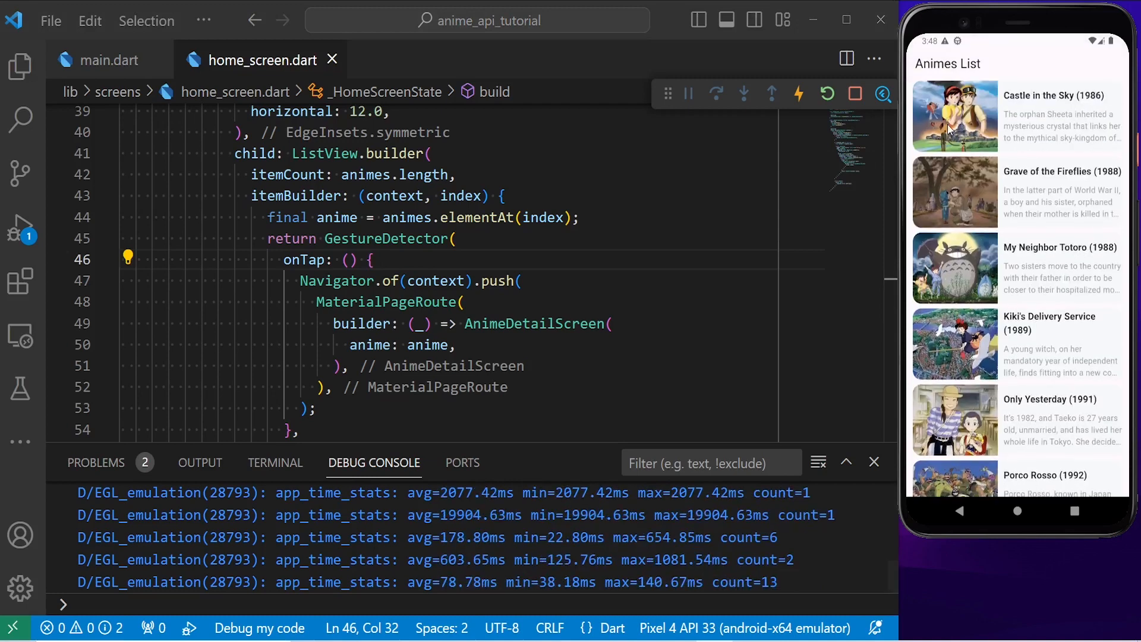
click(955, 115)
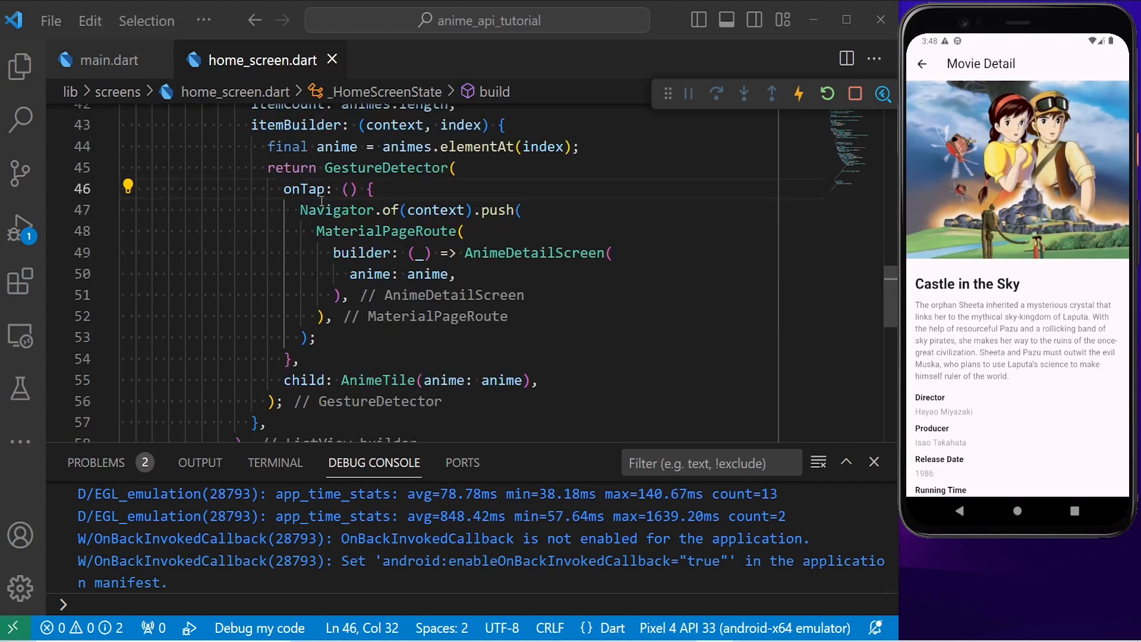
drag(298, 210, 298, 362)
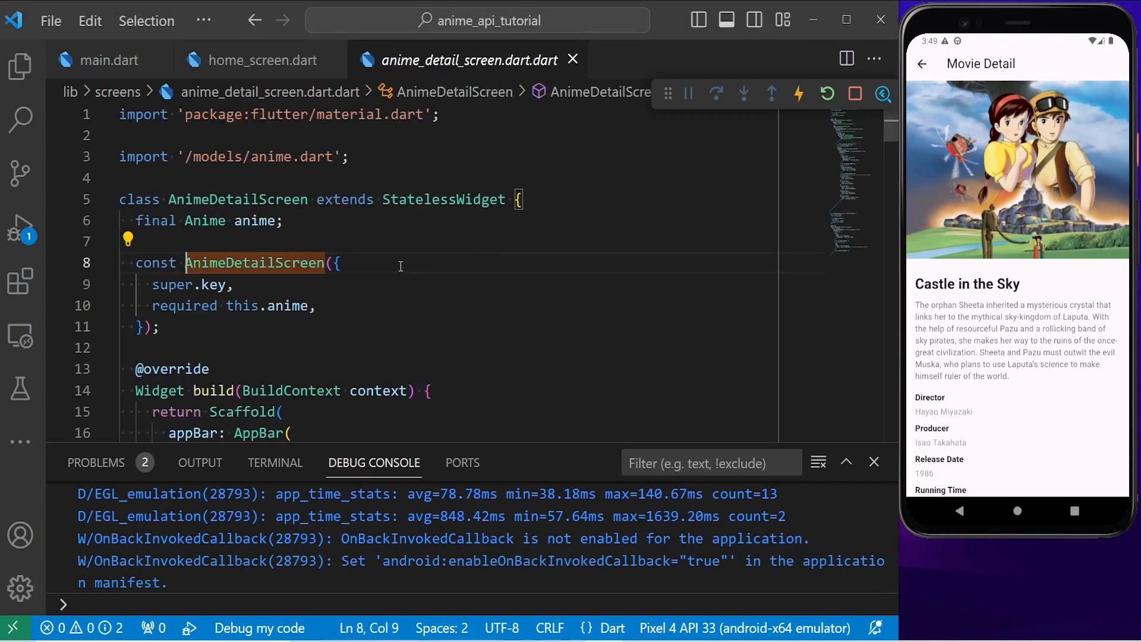
scroll(down, 3)
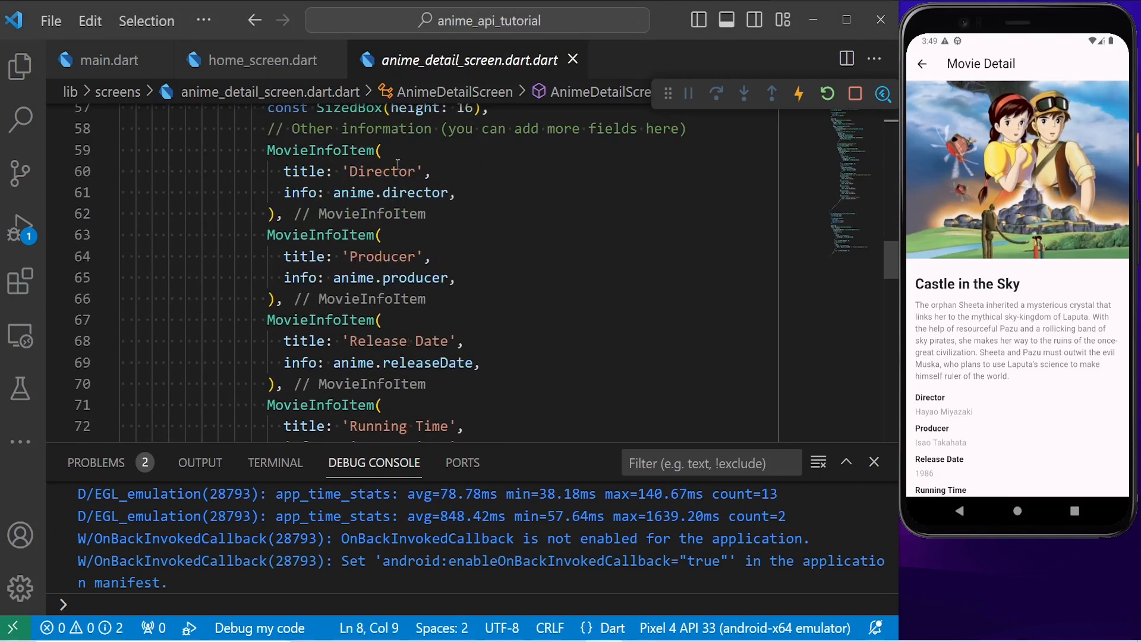